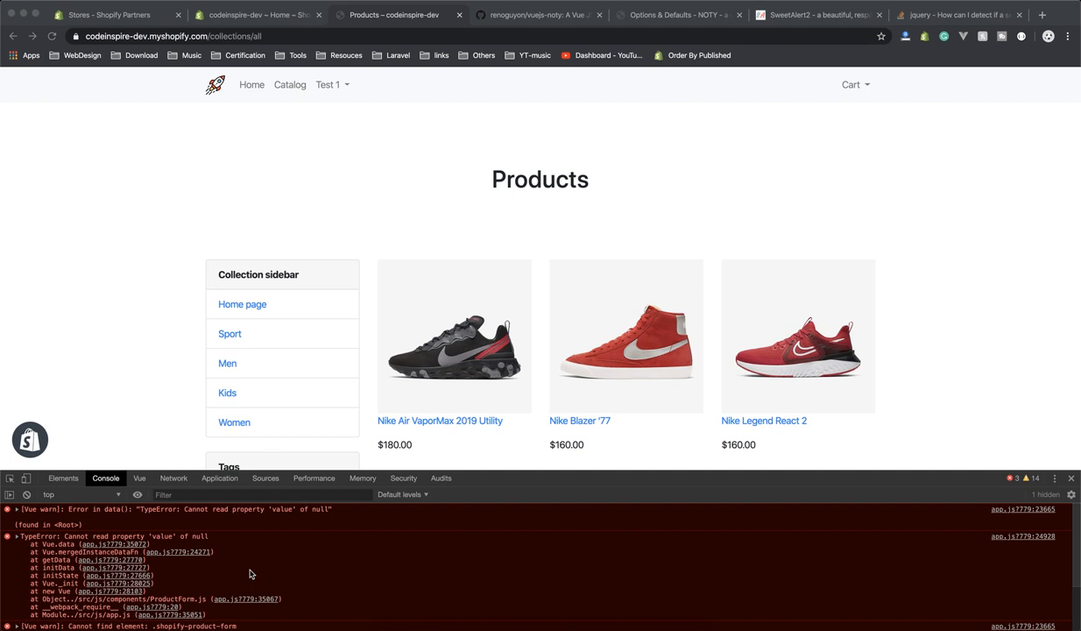
mouse_move(429, 428)
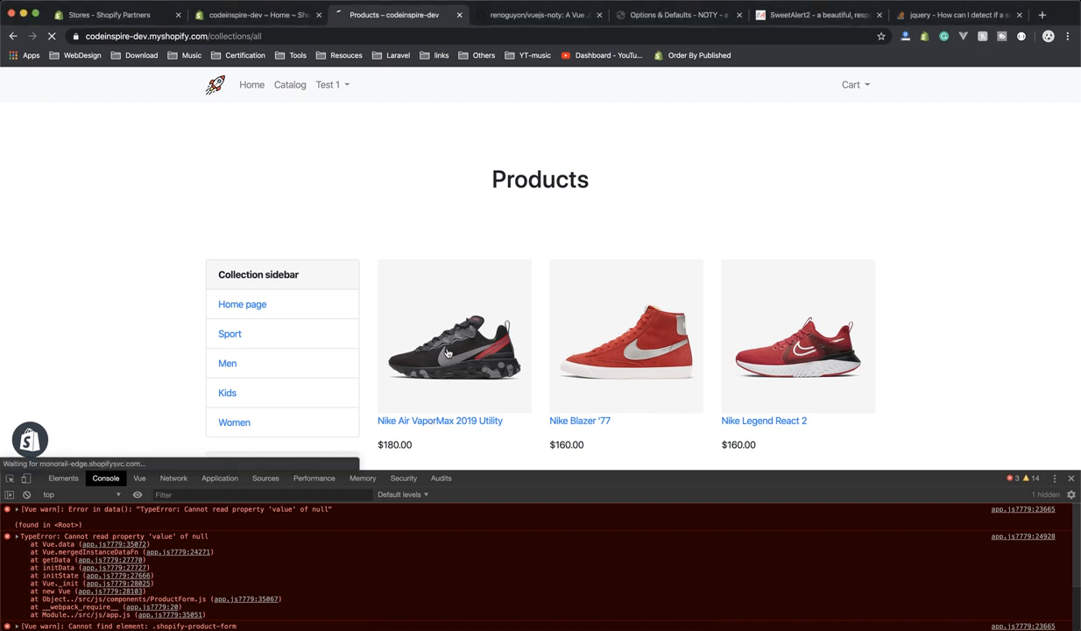
- Open the Nike Air VaporMax 2019 Utility product page from the collection page
left_click(454, 335)
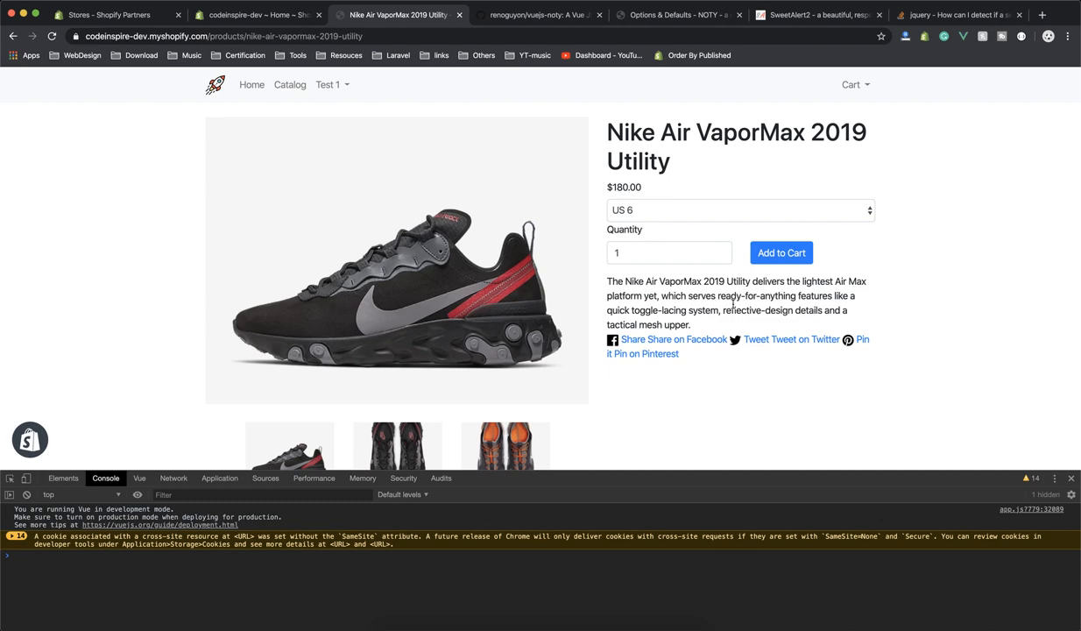
- Run the dynamic queue demo, then the basic 'Any fool can use a computer' example alert
left_click(816, 14)
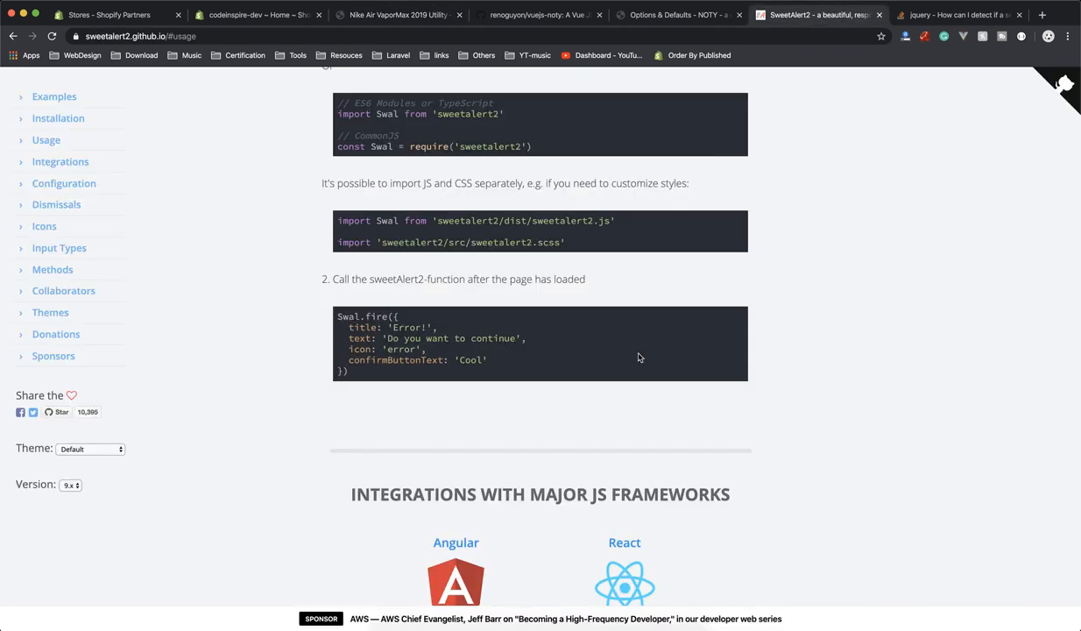
scroll("down", 3)
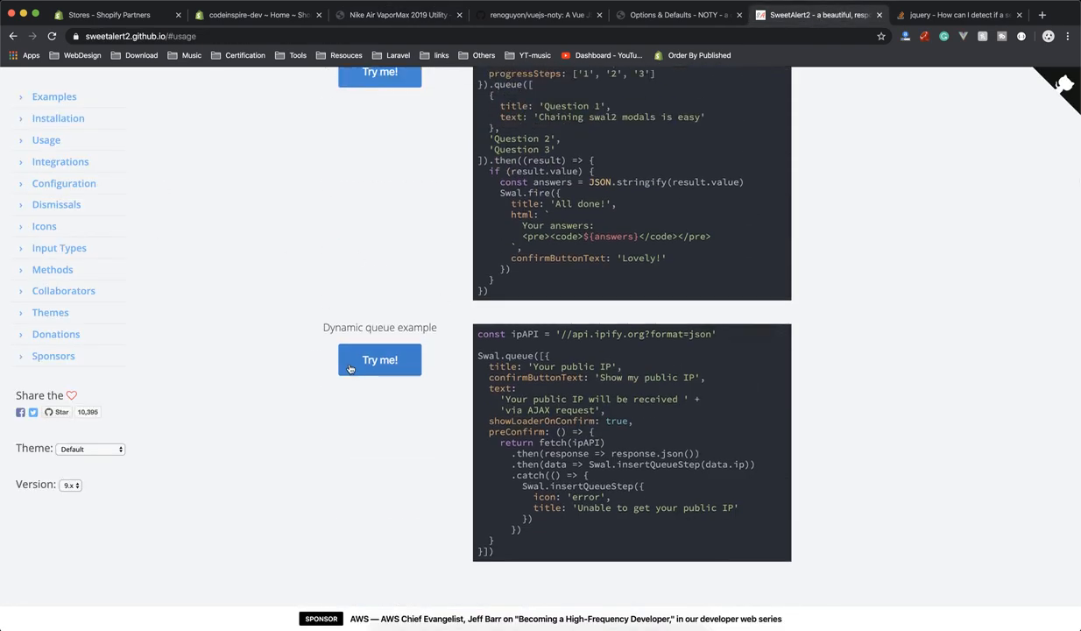
left_click(379, 359)
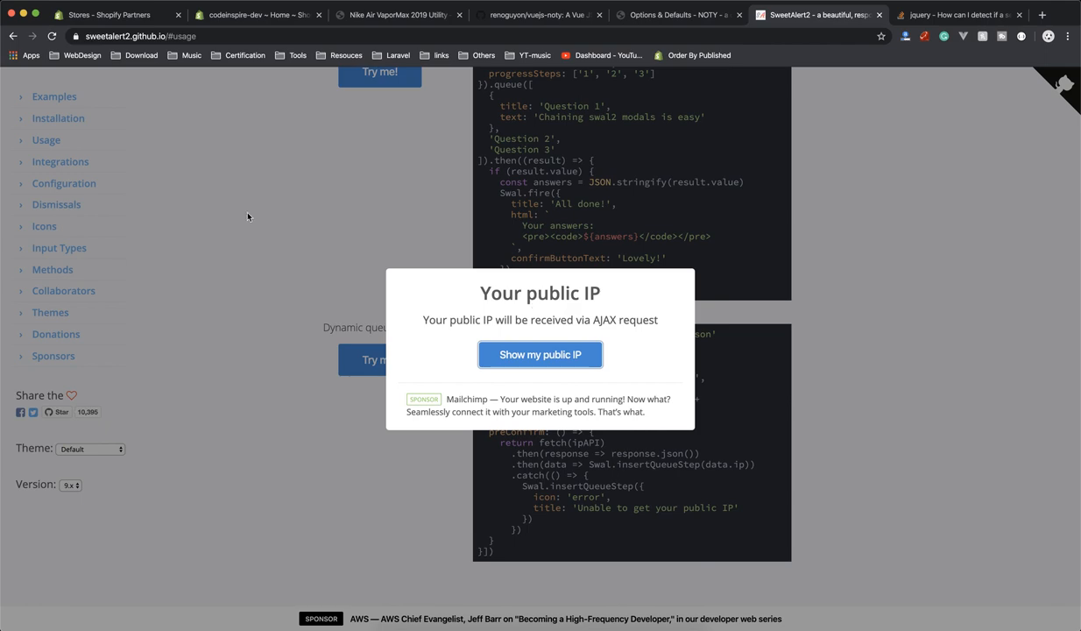
left_click(54, 97)
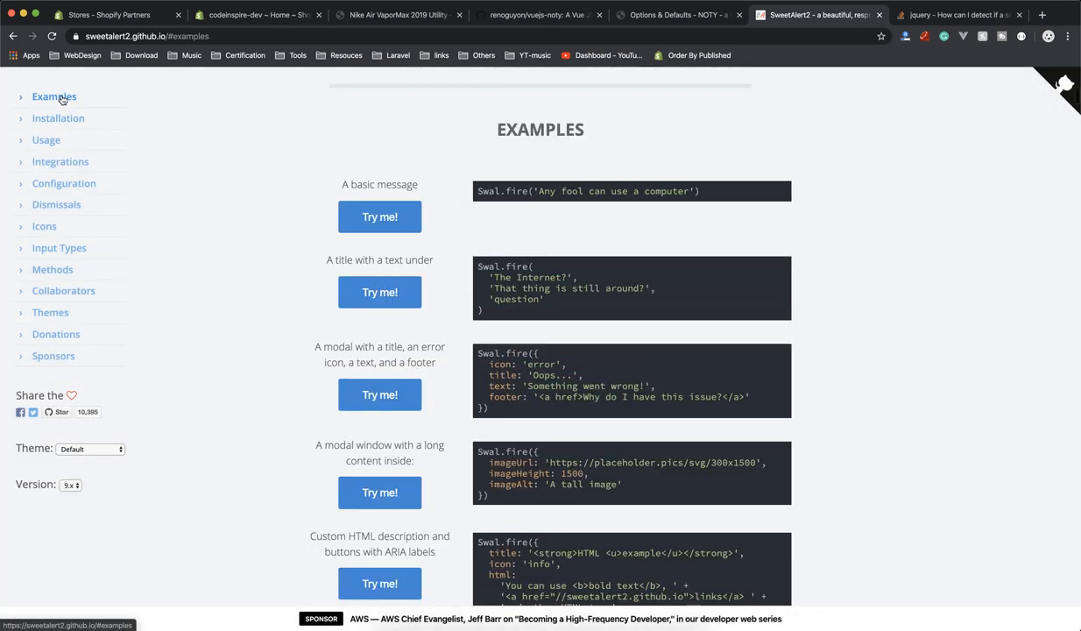
left_click(379, 217)
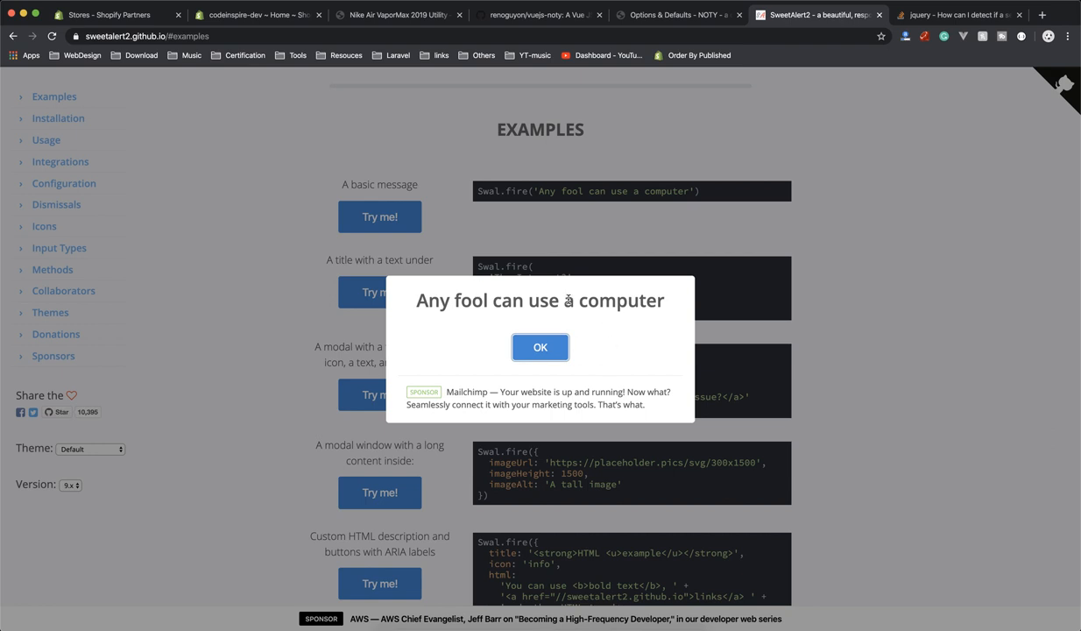
mouse_move(624, 366)
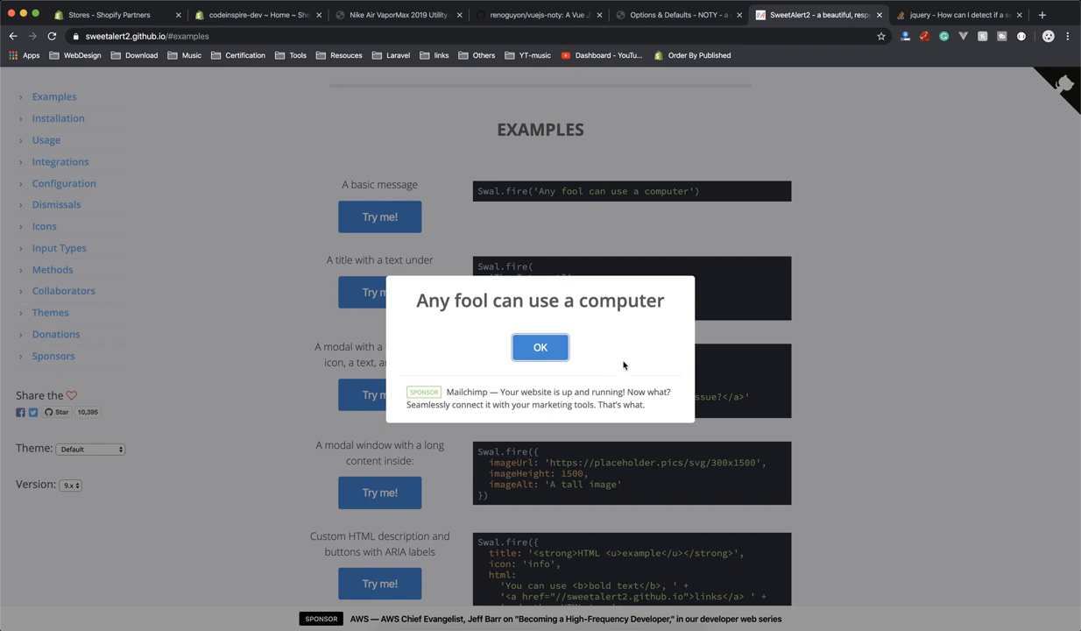
mouse_move(702, 168)
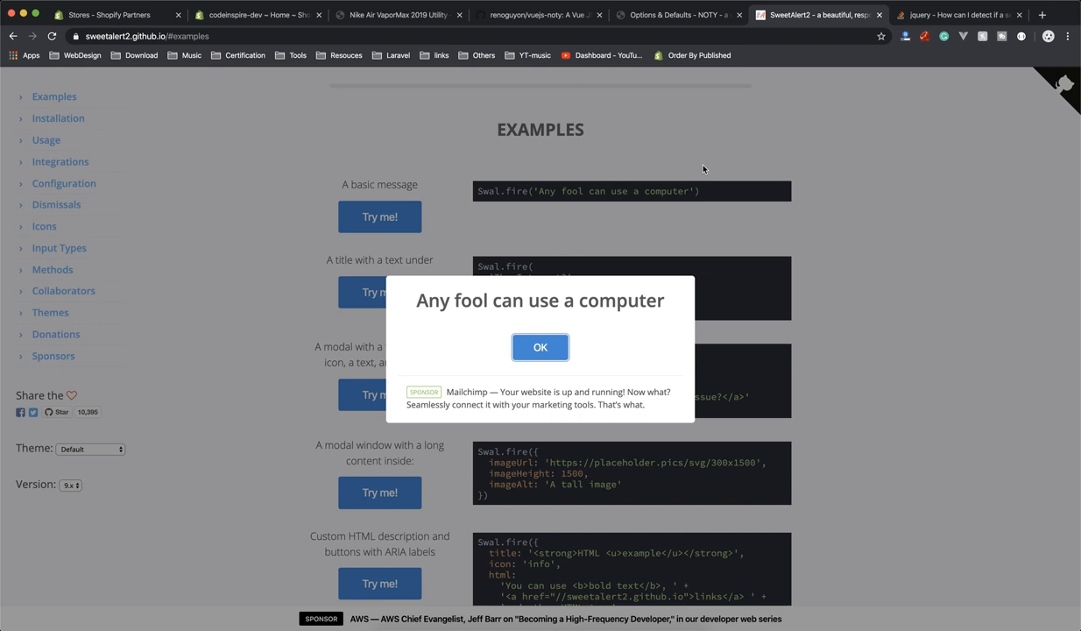
mouse_move(1062, 88)
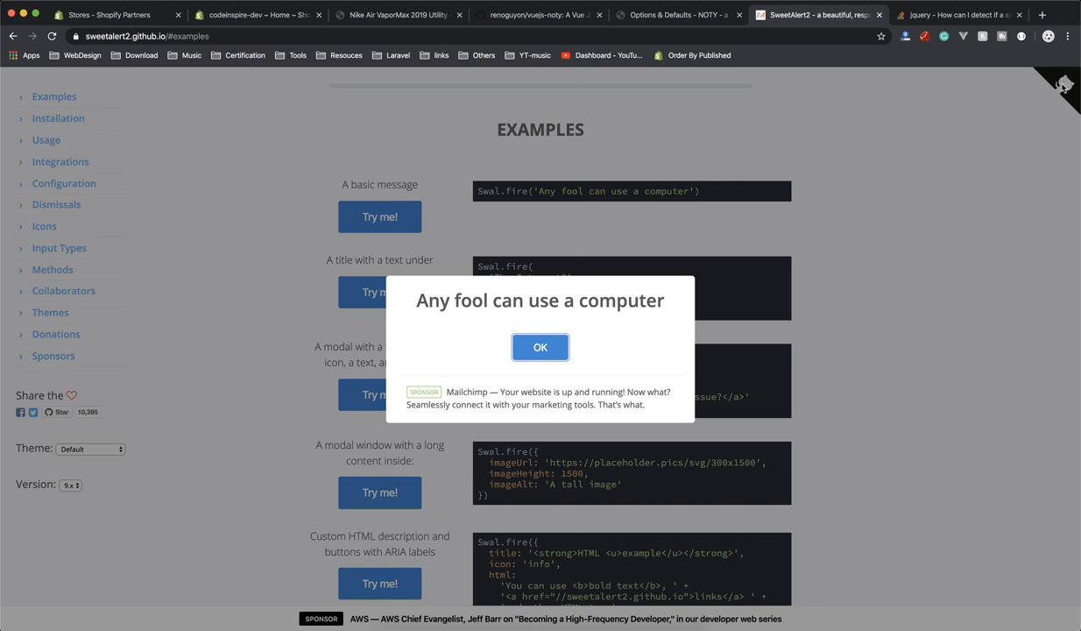
mouse_move(852, 98)
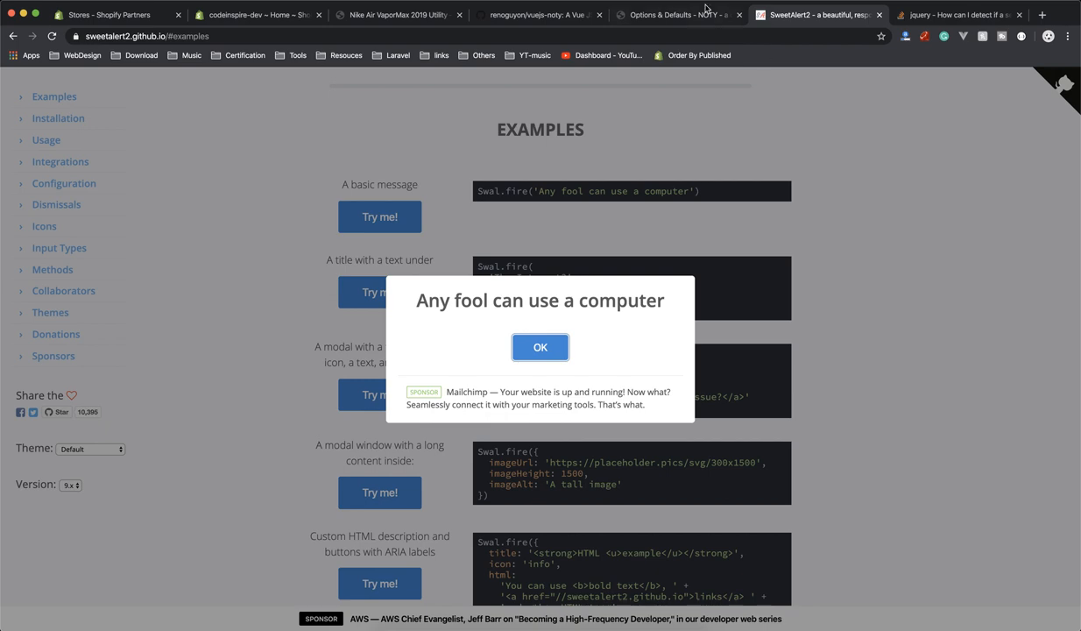
- Glance at the storefront product page and return to the Noty options docs
left_click(674, 14)
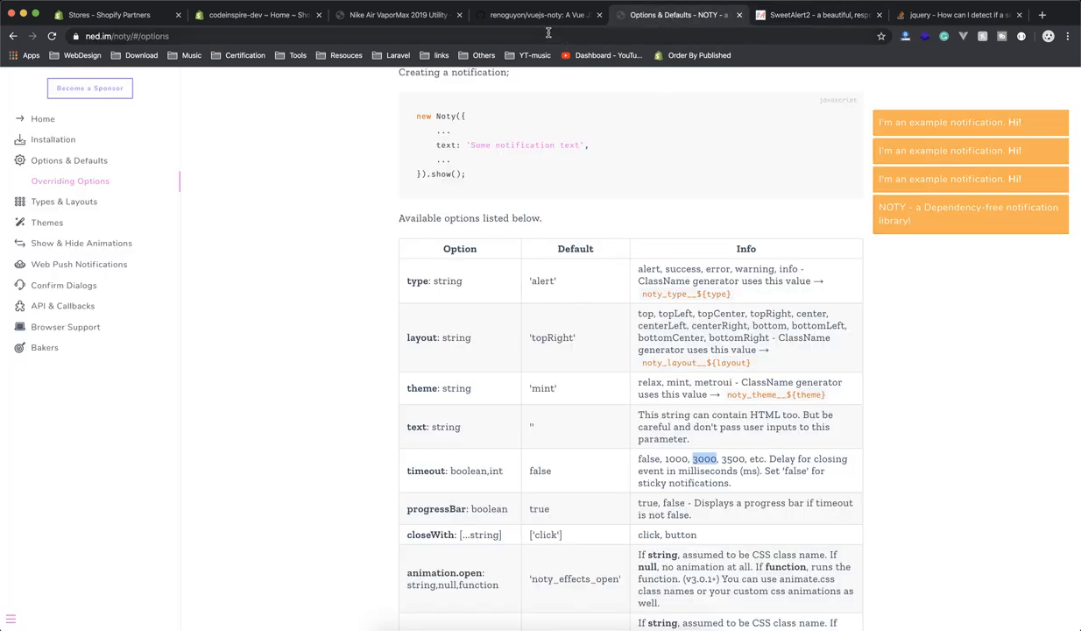
left_click(394, 14)
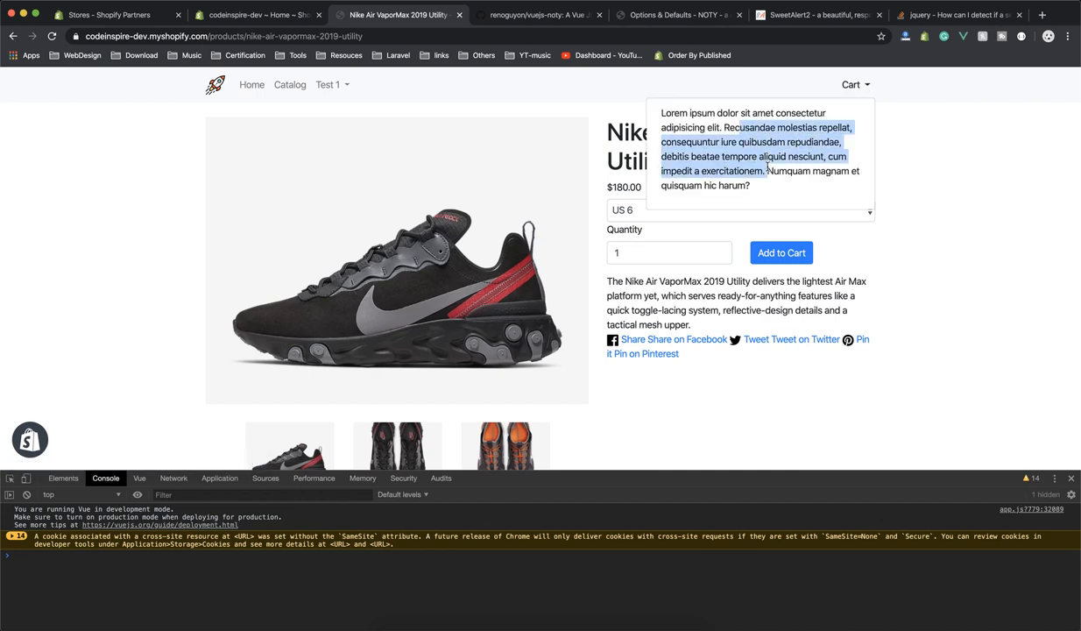
left_click(674, 14)
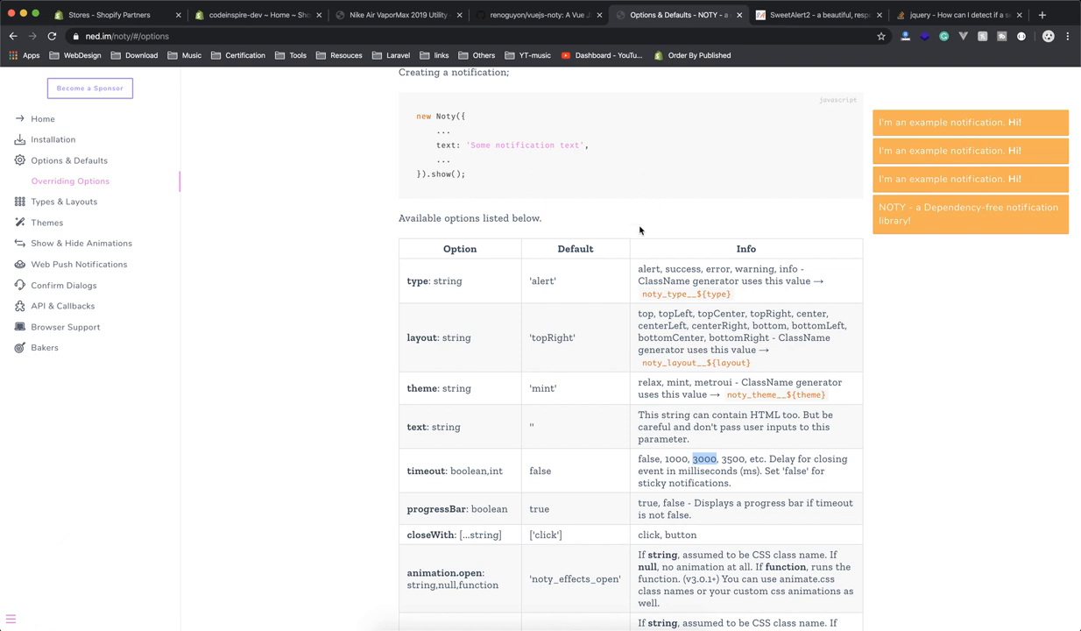
mouse_move(603, 203)
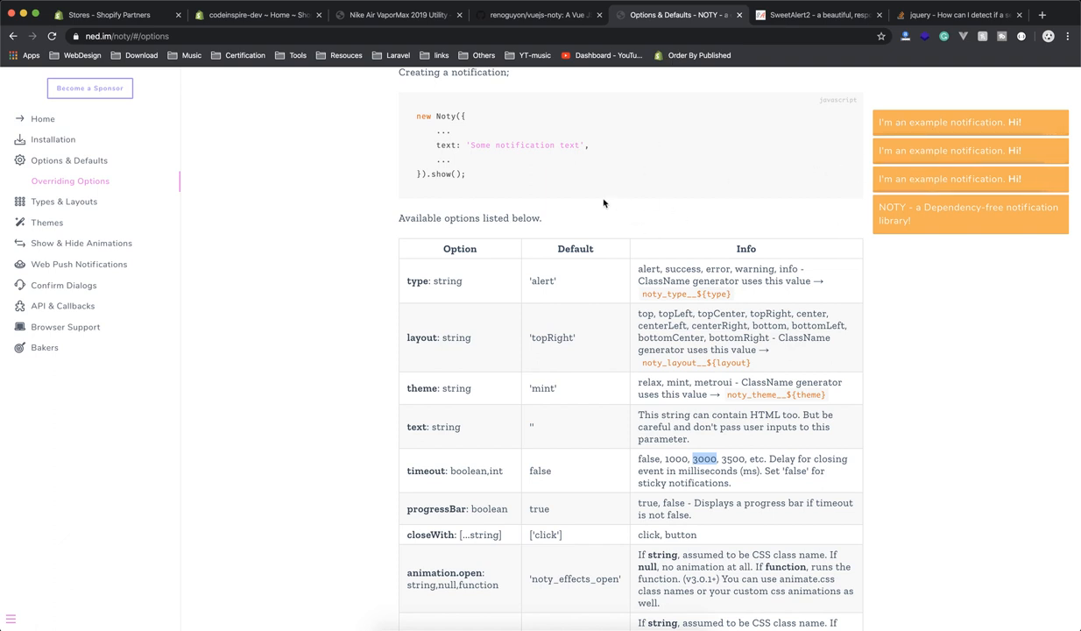
- Go to the Noty home page and show the 'I'm an example notification' demo toasts
left_click(42, 119)
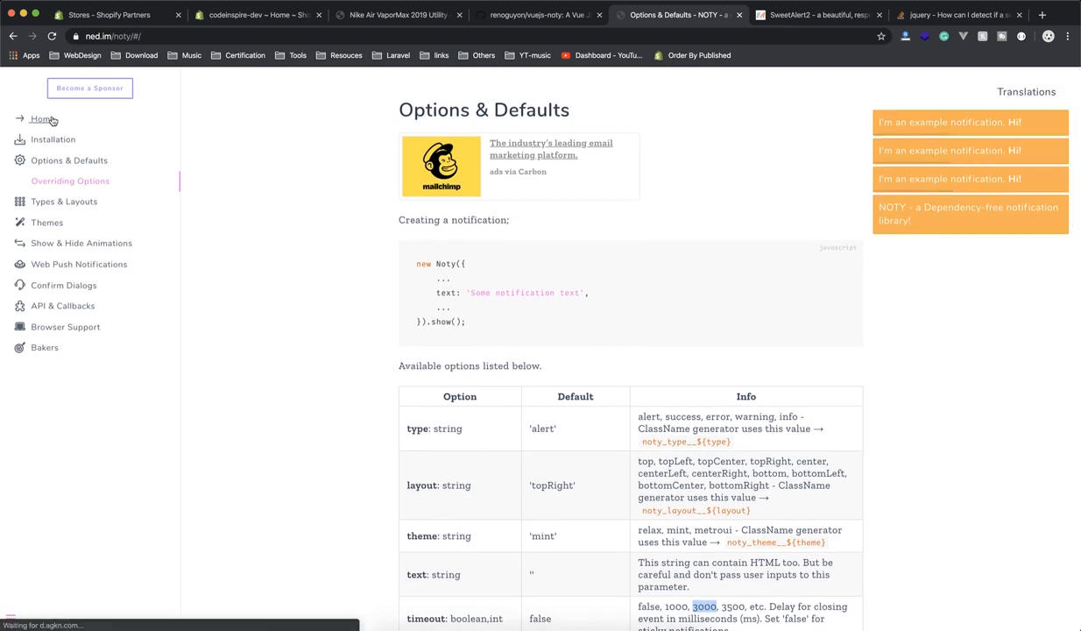
left_click(42, 120)
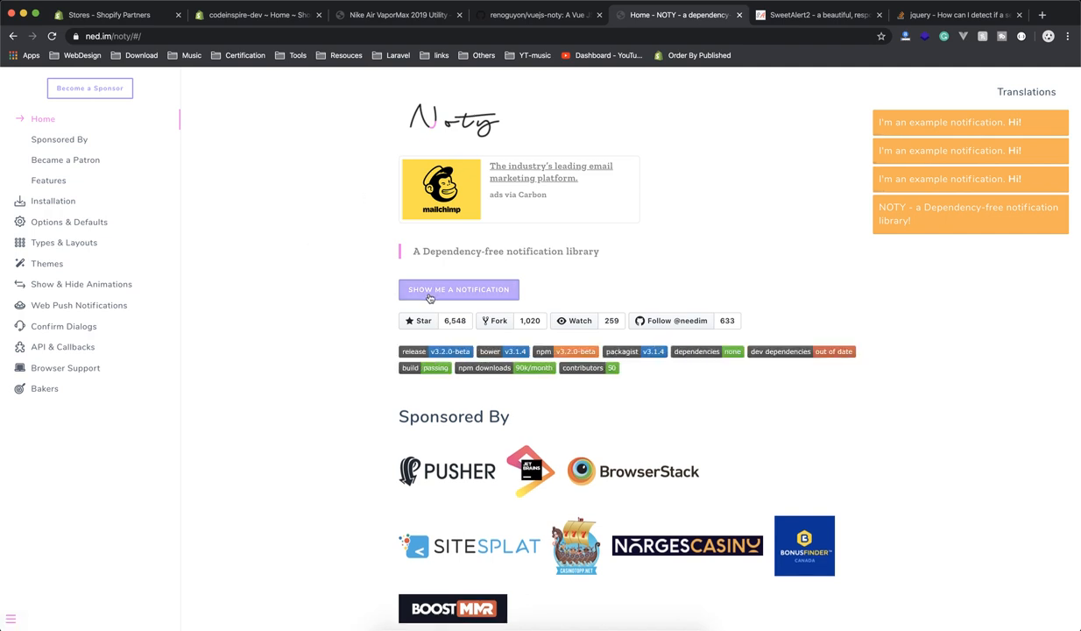
left_click(459, 289)
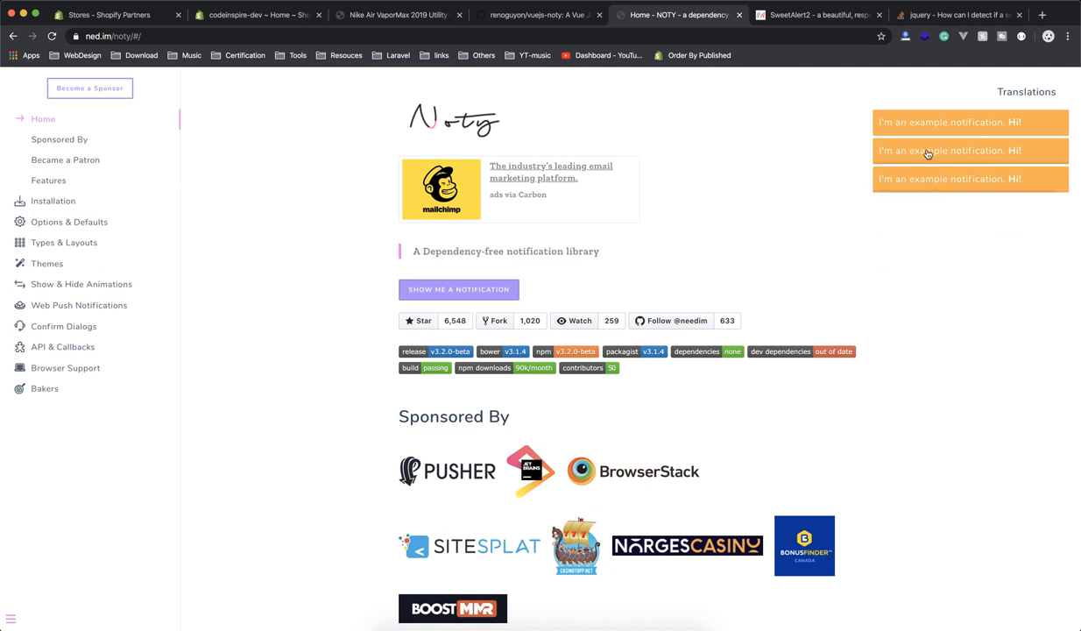
mouse_move(546, 98)
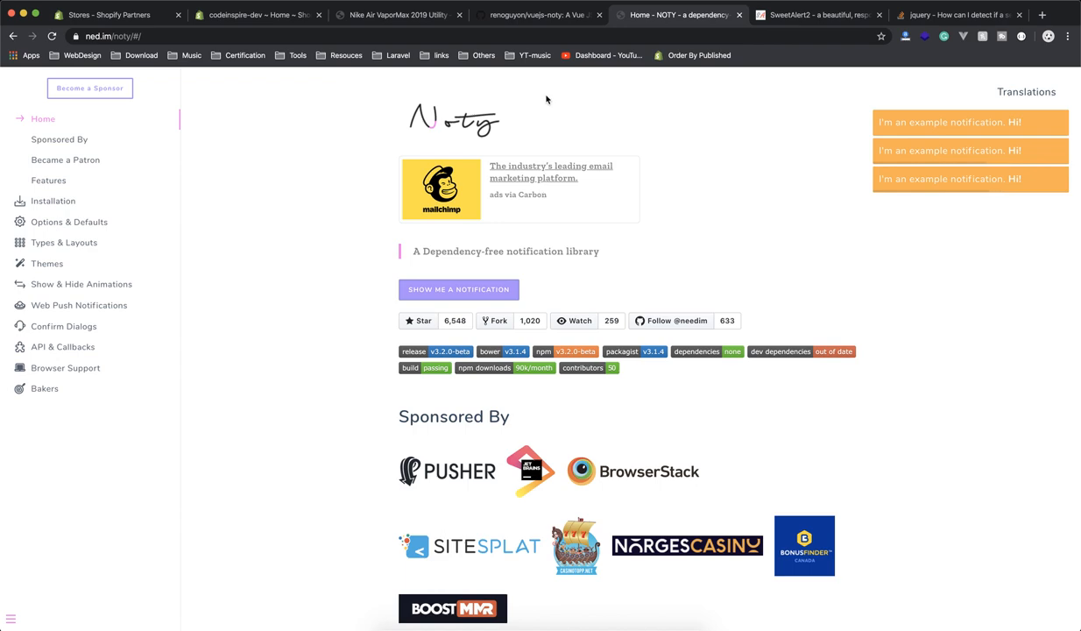
- Review the vuejs-noty README usage on GitHub
left_click(538, 14)
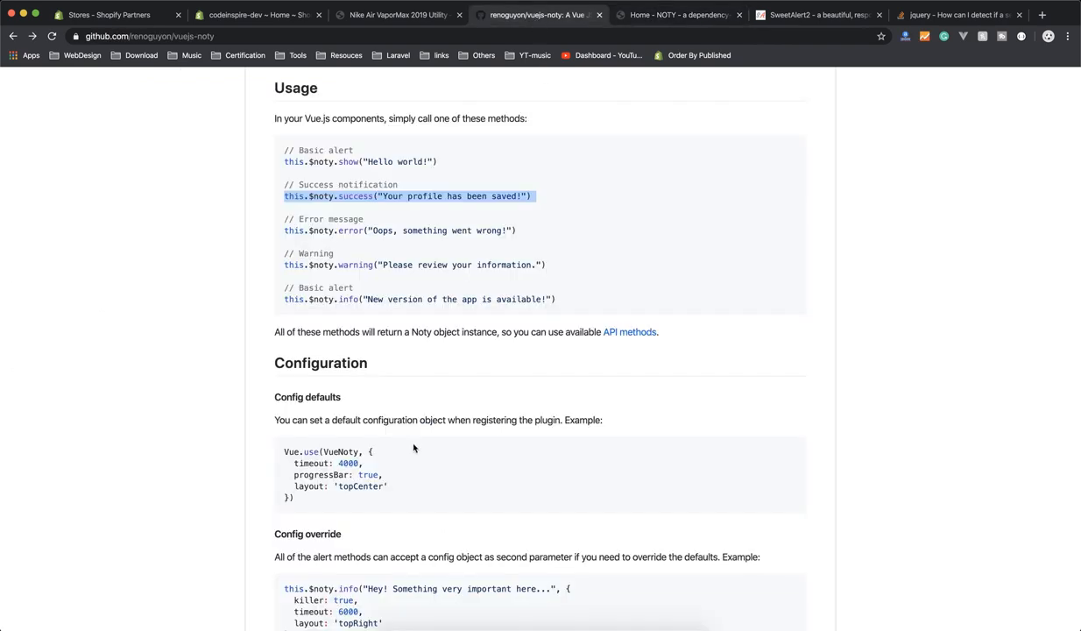
scroll("up", 3)
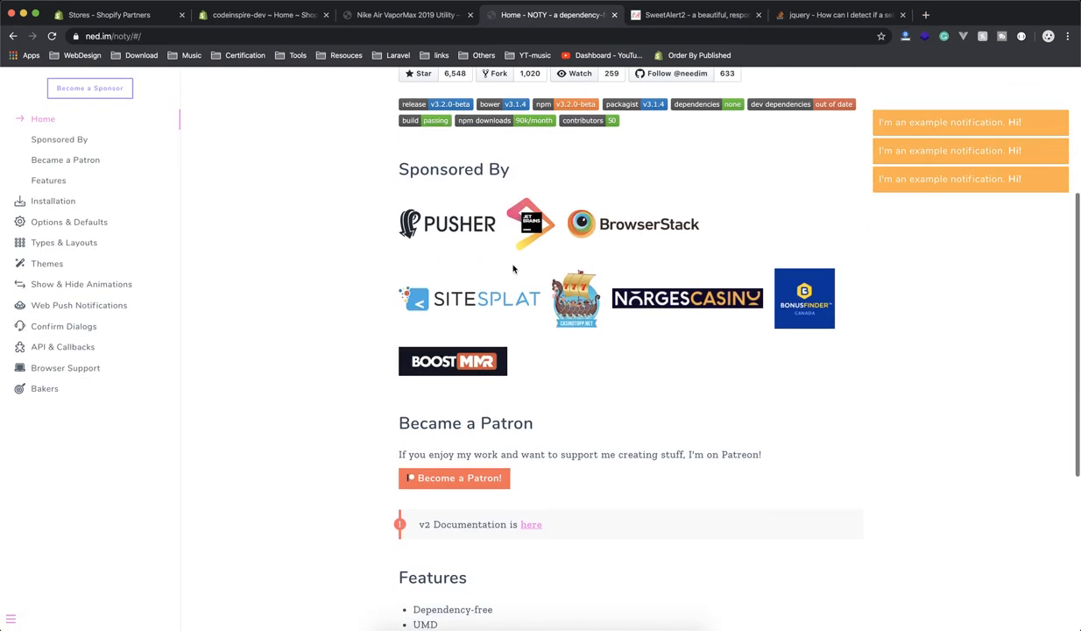
scroll("down", 3)
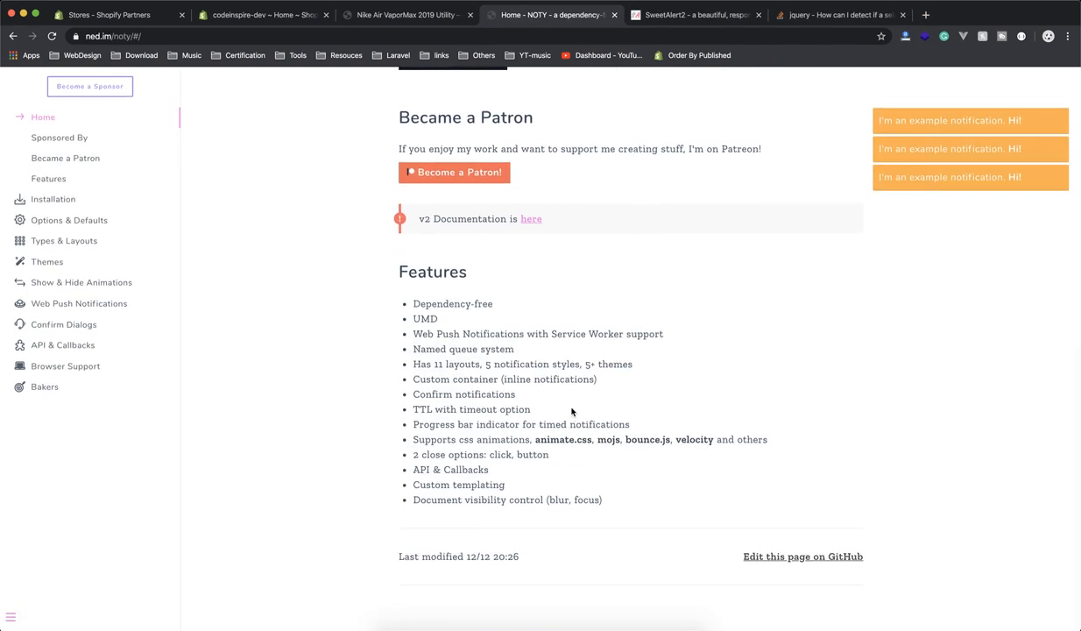
- Select the npm install noty command on the Noty installation page
left_click(53, 199)
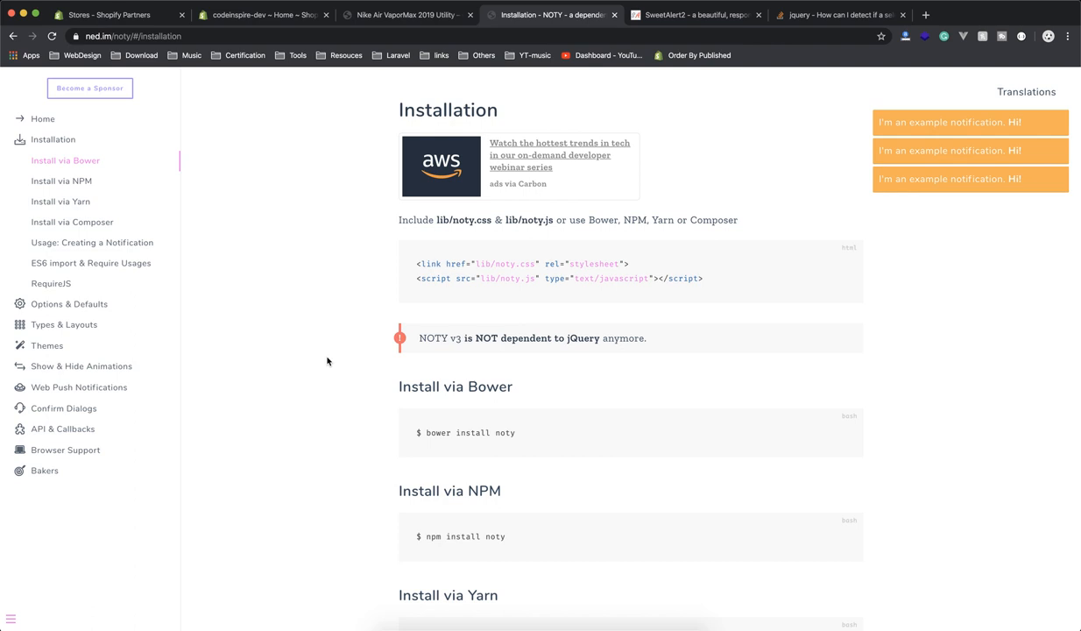
mouse_move(424, 250)
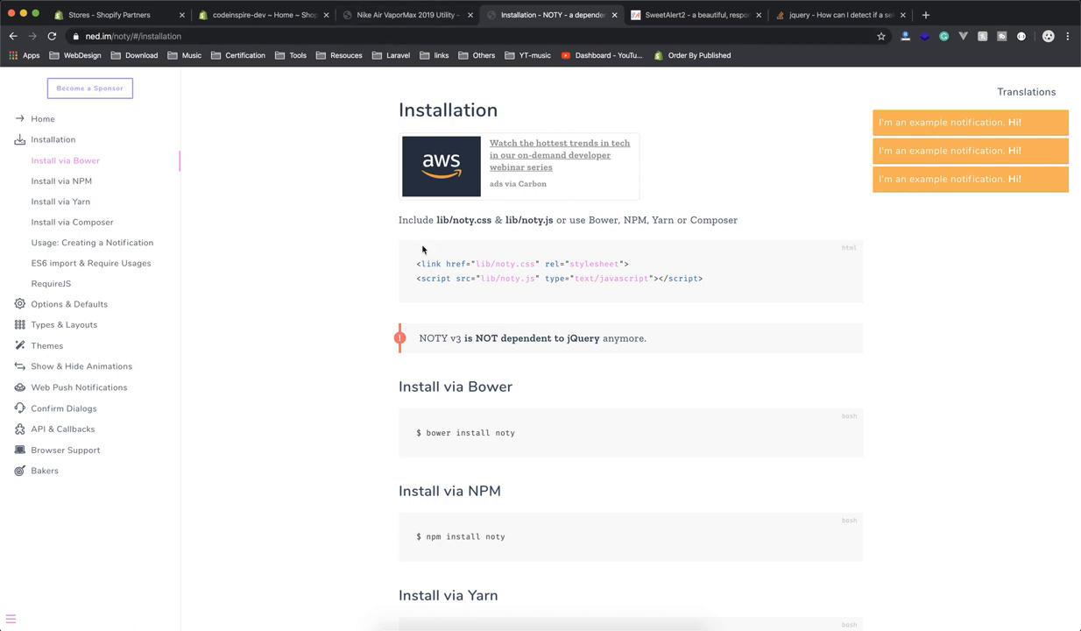
scroll("down", 3)
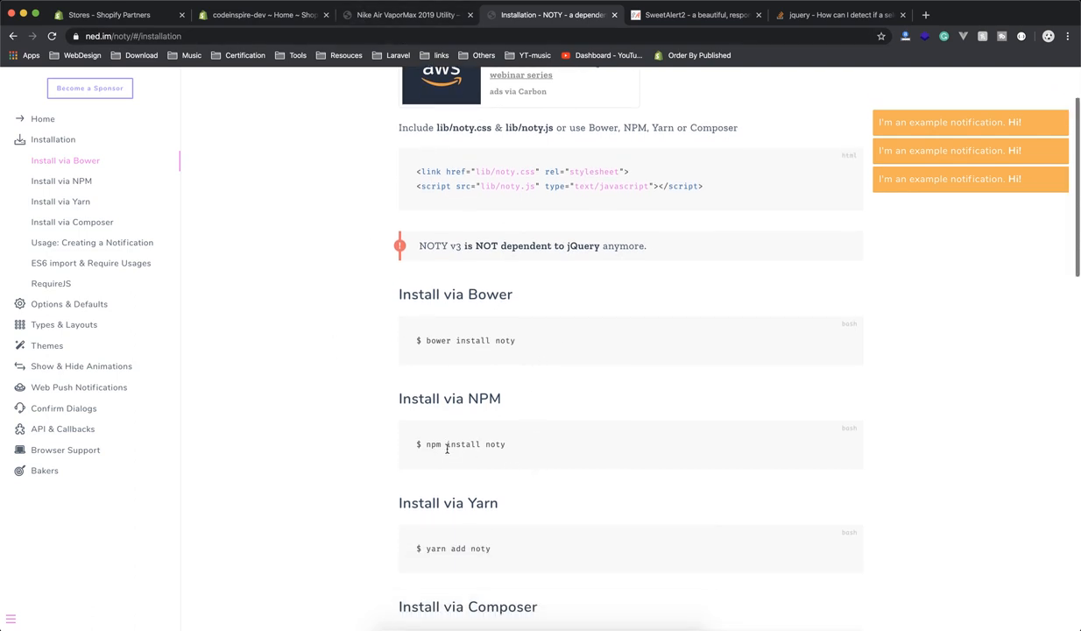
double_click(463, 445)
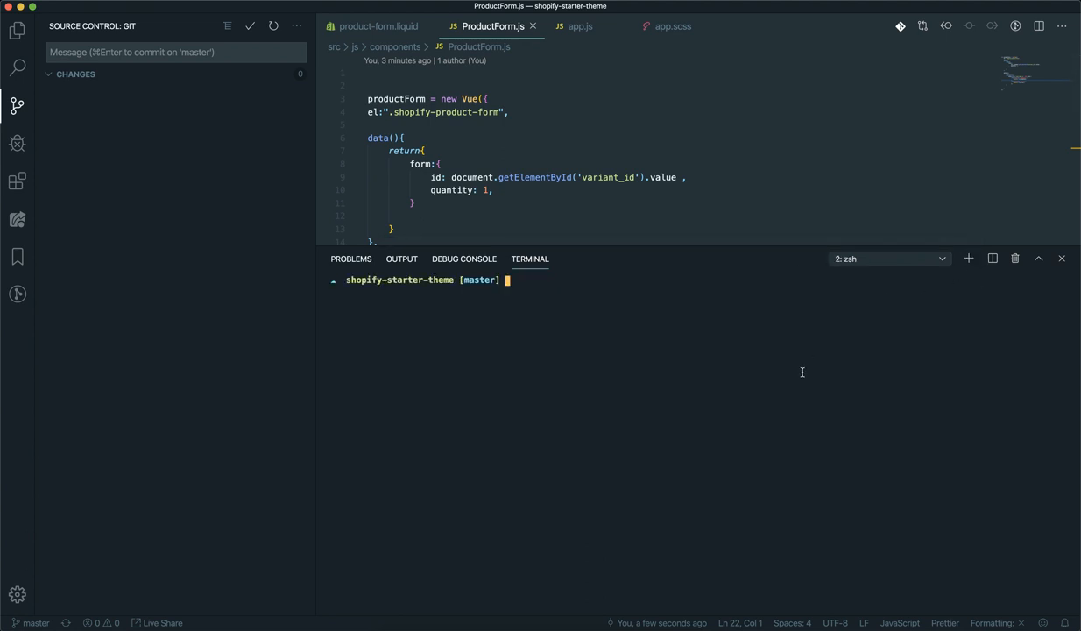
- Run npm install noty in the shopify-starter-theme terminal
type("npm install noty")
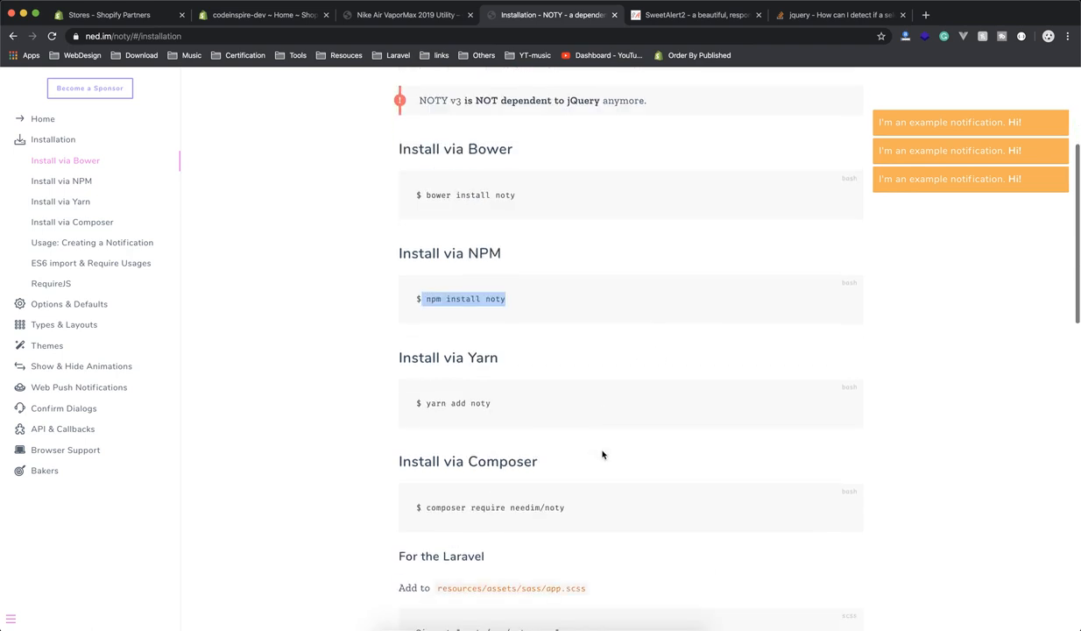
- Scroll to the Laravel SCSS import lines for noty.scss and the mint theme
scroll("down", 3)
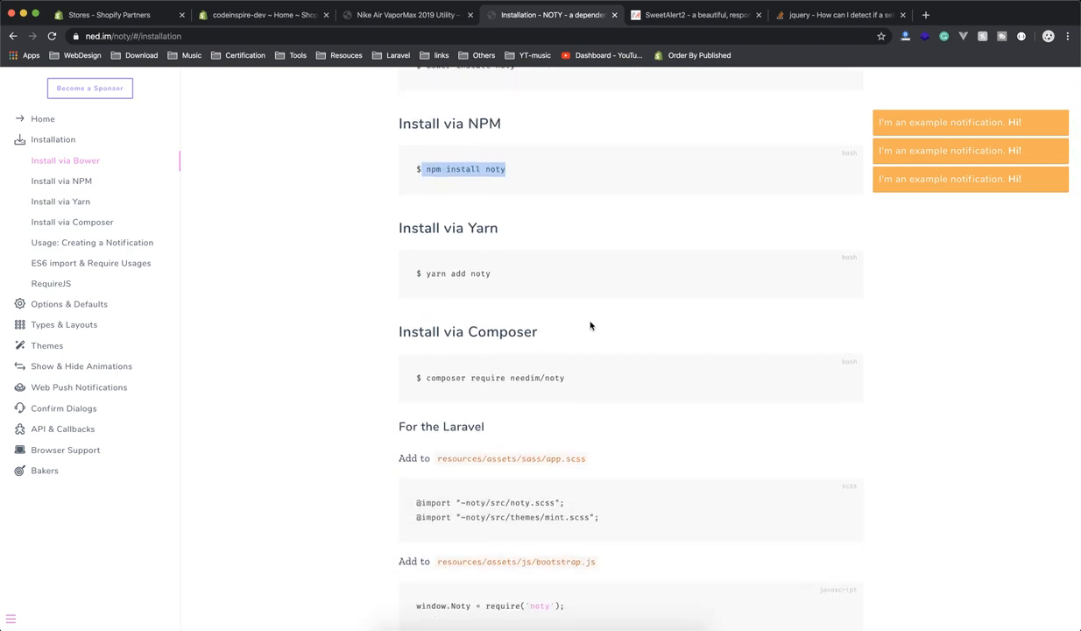
scroll("down", 3)
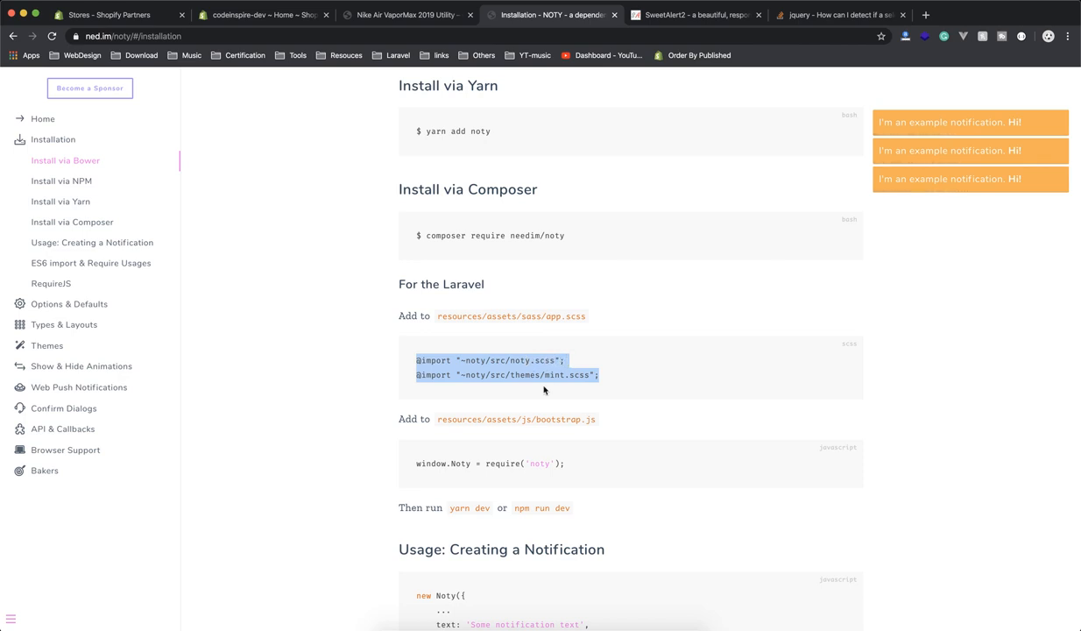
mouse_move(519, 377)
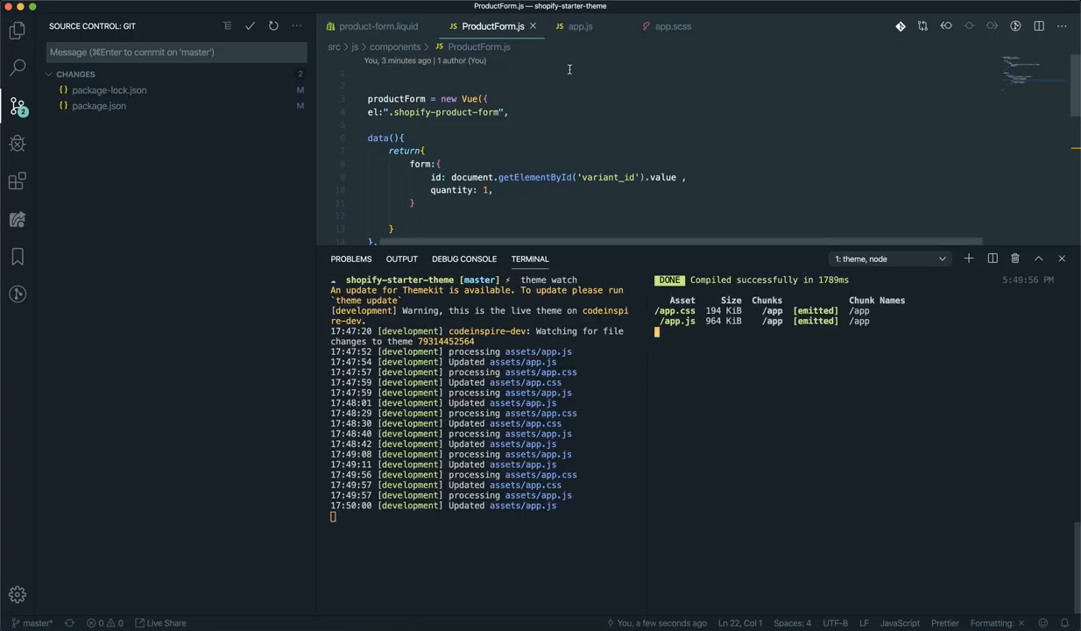
left_click(673, 26)
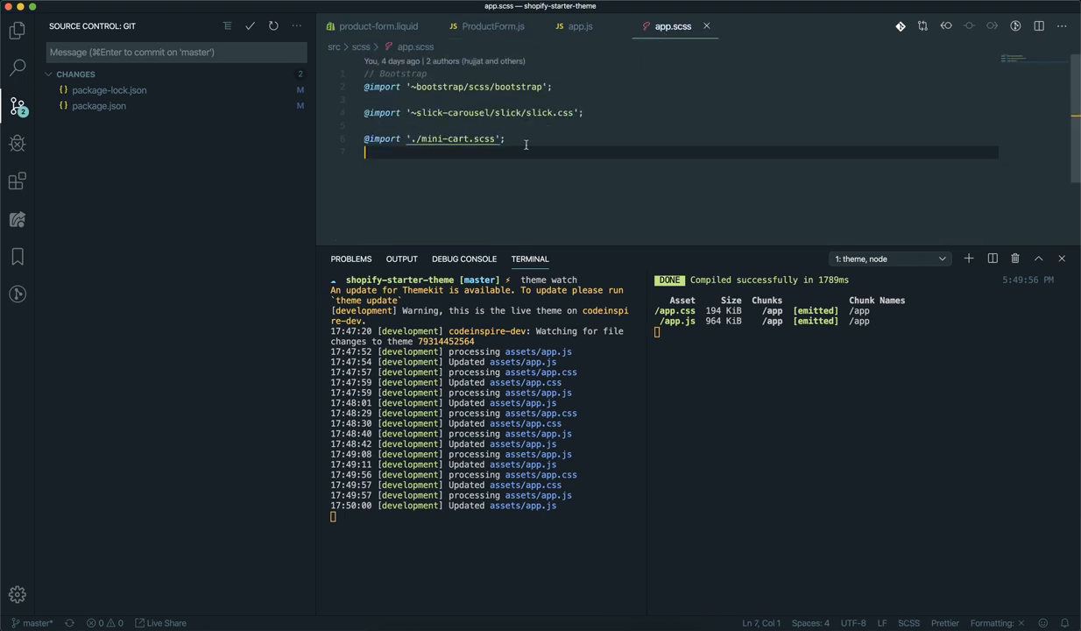
type("@import \"~noty/src/noty.scss\";")
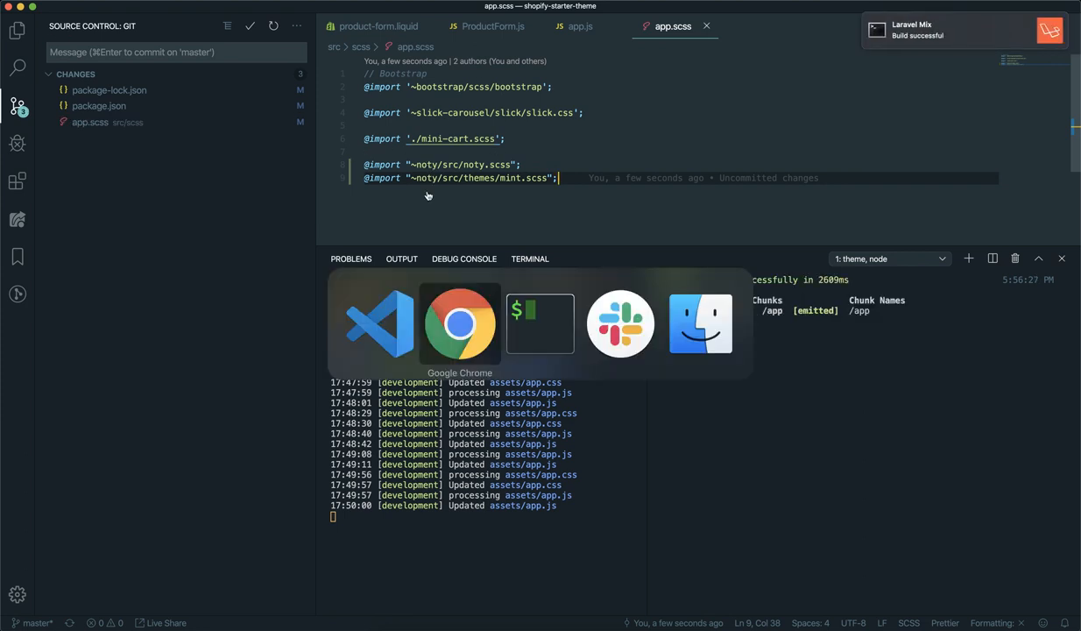
left_click(459, 323)
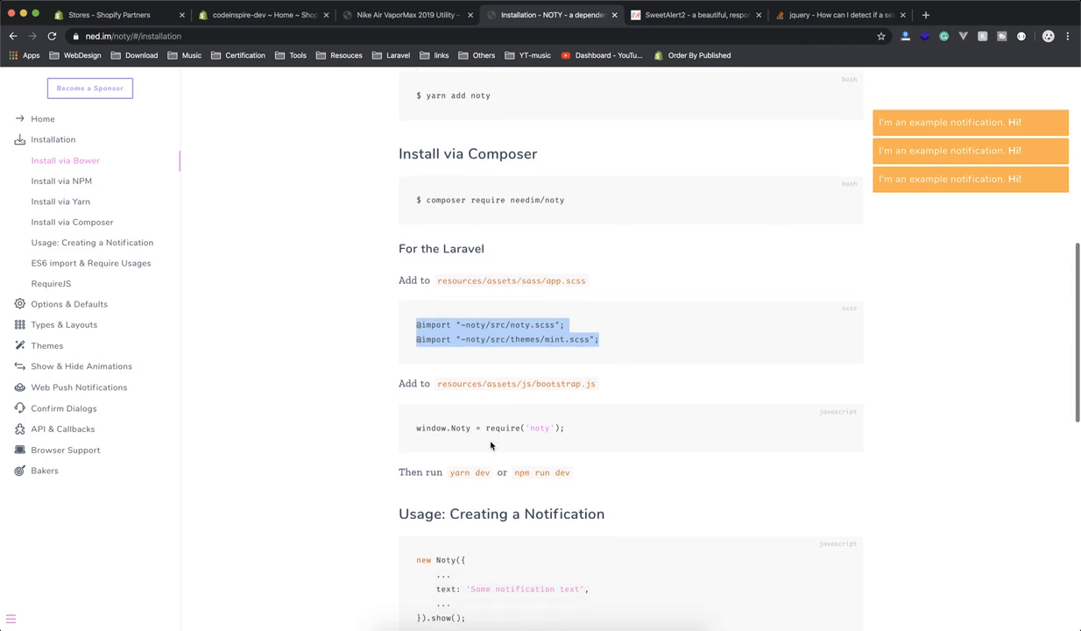
double_click(491, 428)
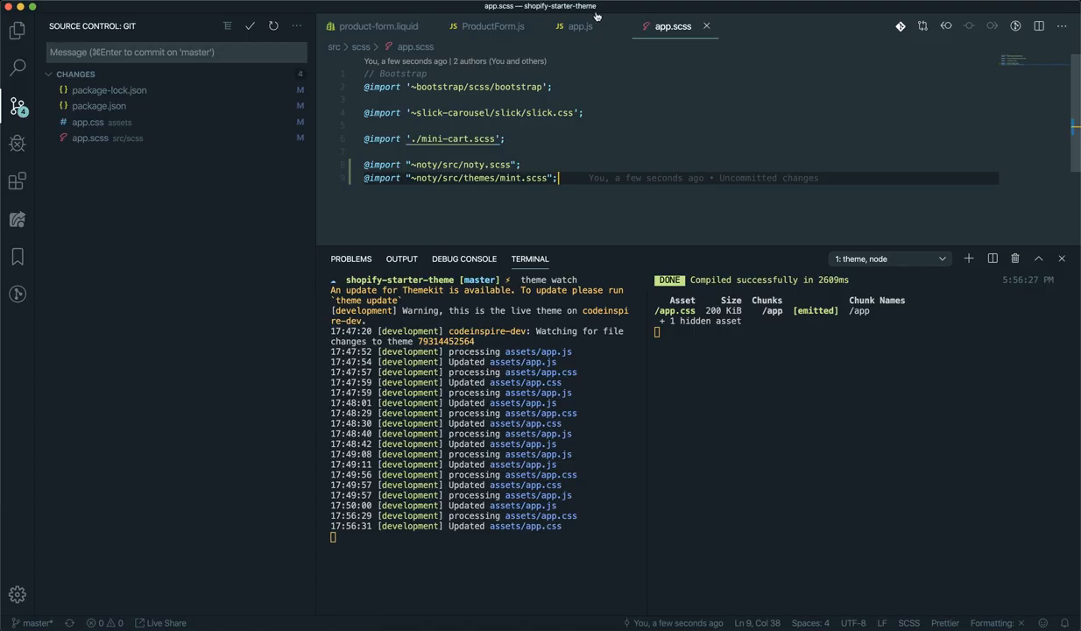
- Add window.Noty = require('noty'); in app.js above the Vue components
left_click(580, 26)
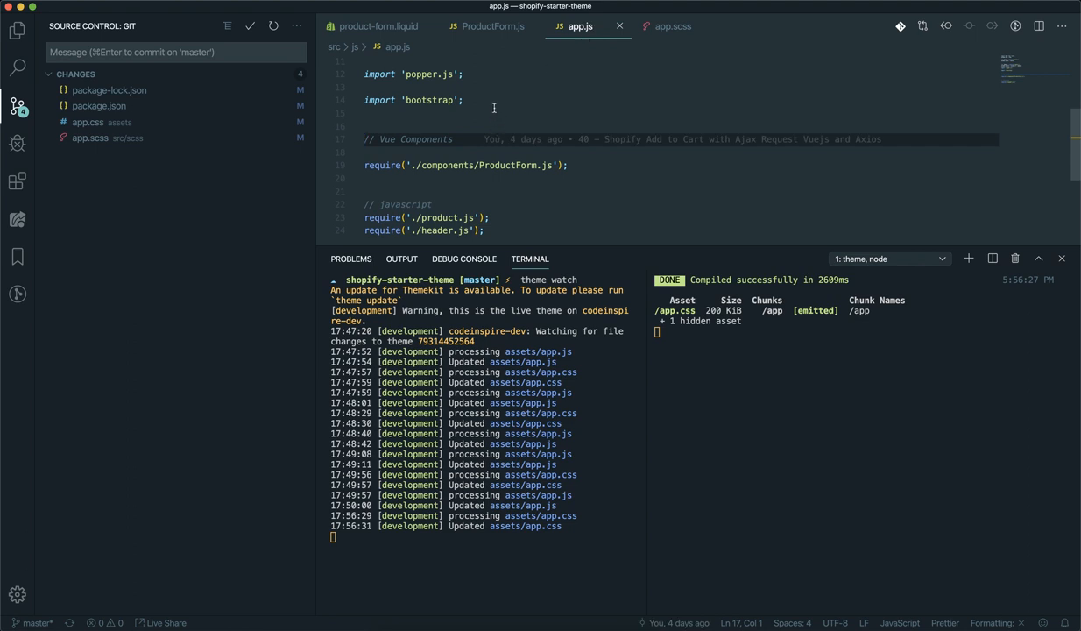
type("window.Noty = require('noty');")
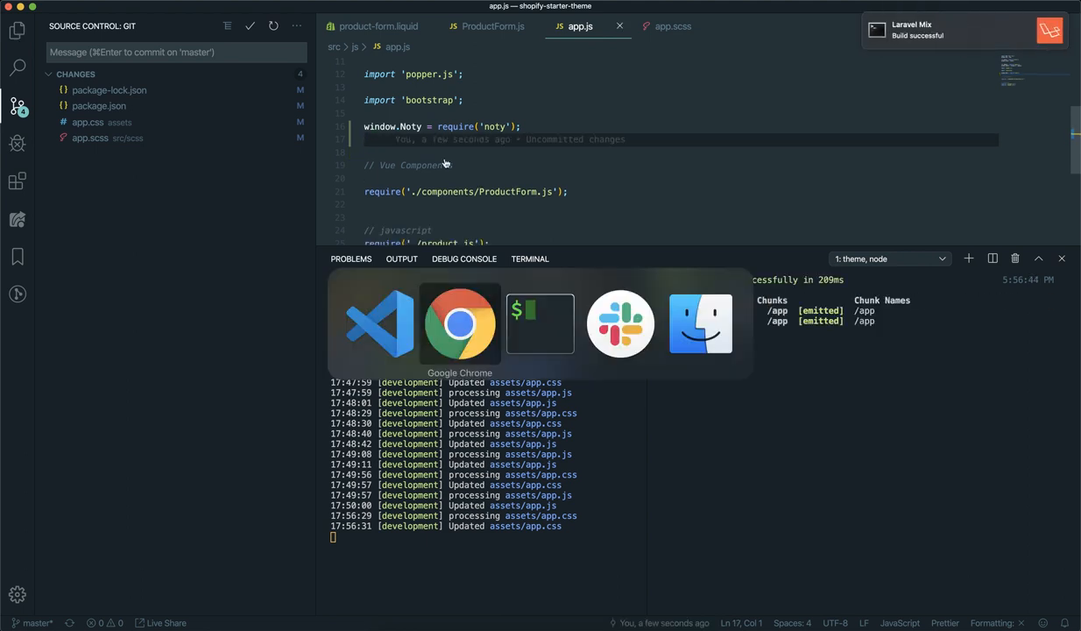
left_click(459, 322)
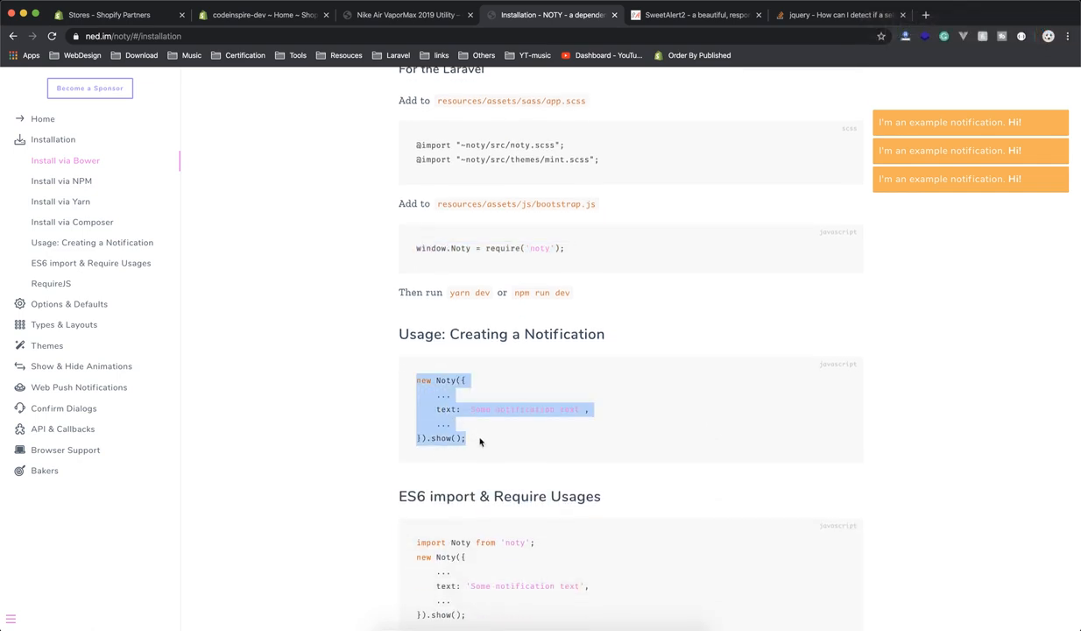
- Select the success, topRight notification example on the Types & Layouts page
left_click(478, 442)
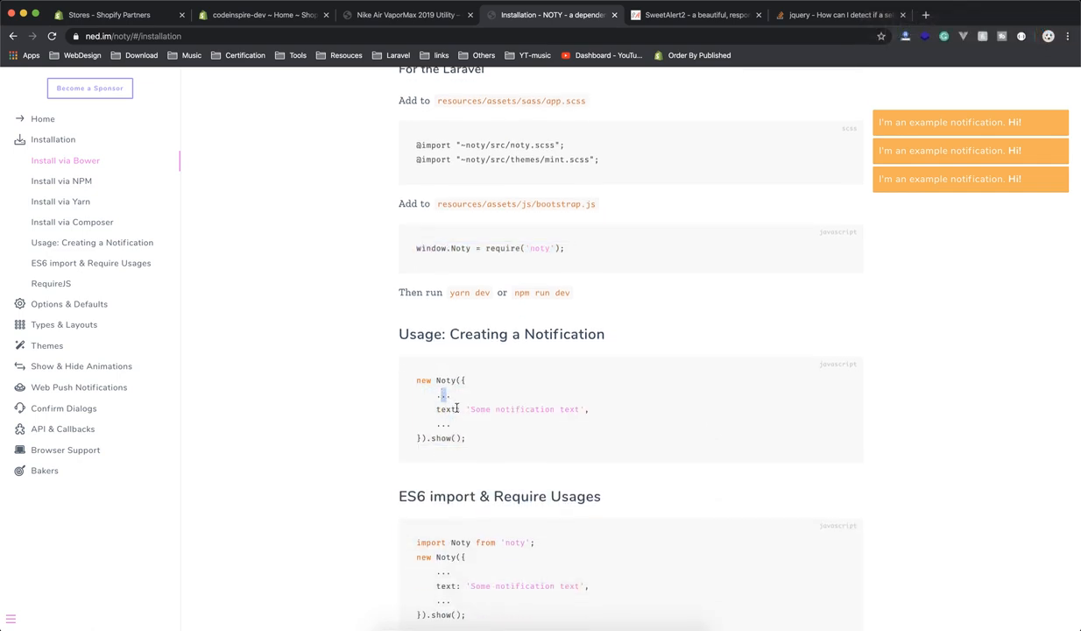
left_click(63, 325)
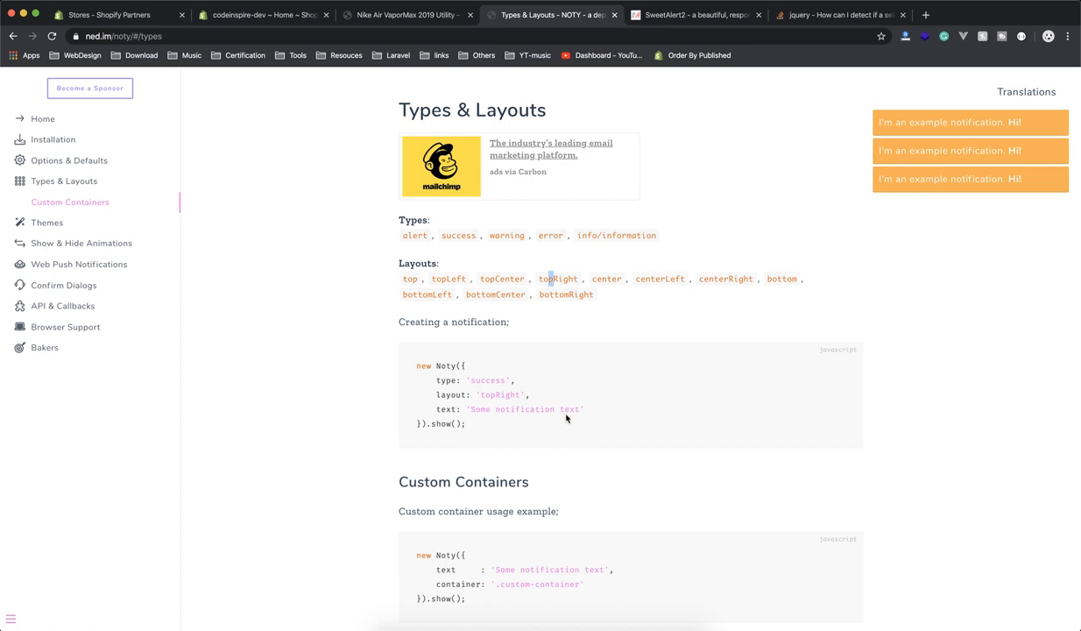
left_click_drag(417, 367, 471, 426)
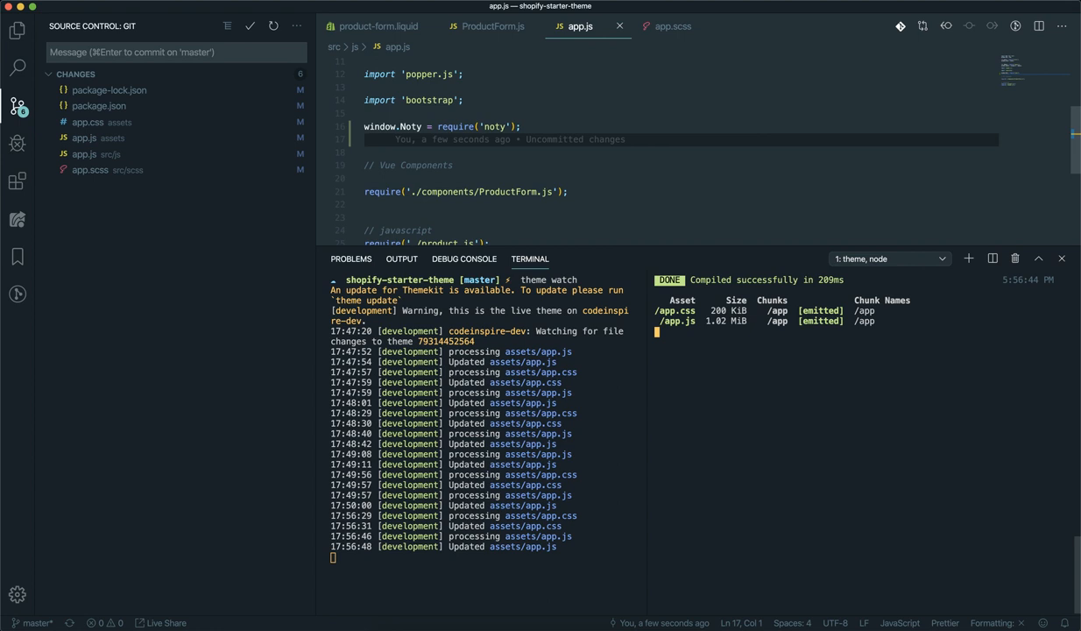
- Place the Noty block in ProductForm.js's add-to-cart success handler
left_click(1062, 258)
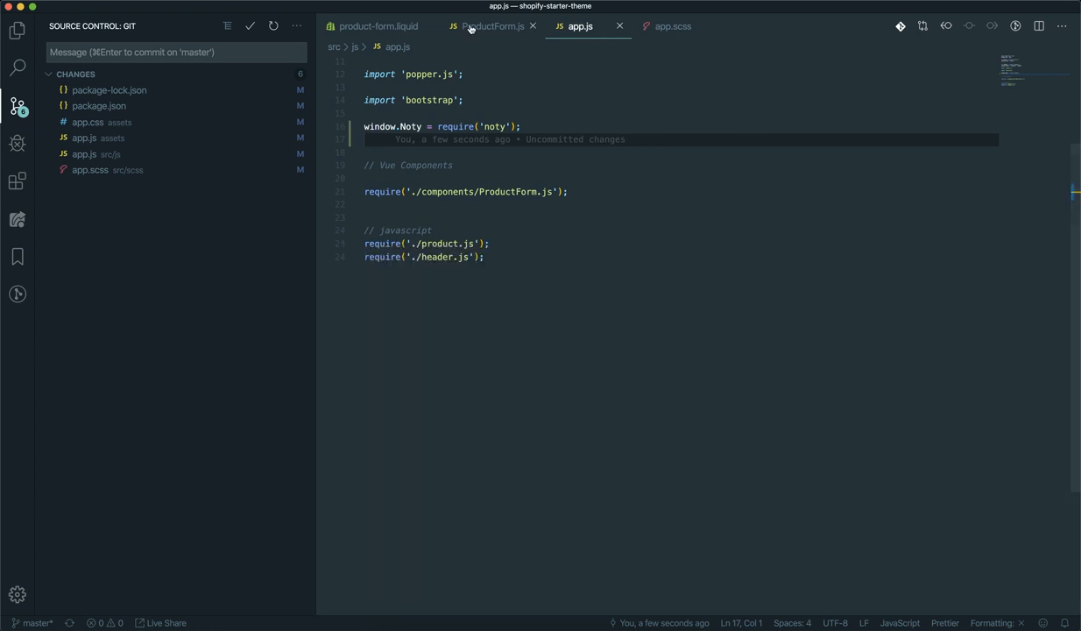
left_click(495, 27)
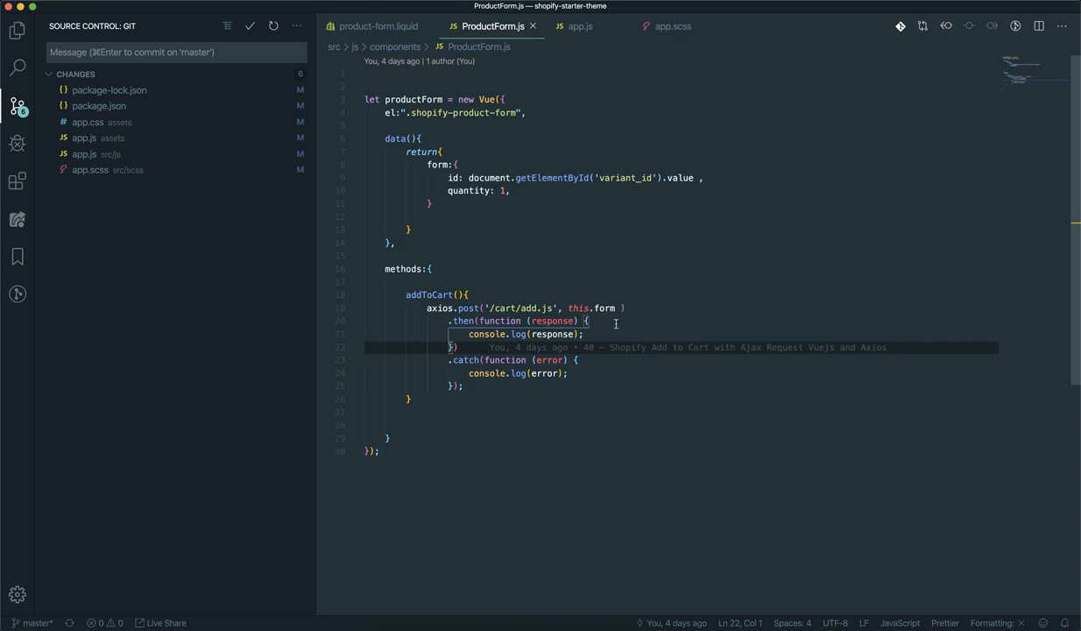
left_click(473, 333)
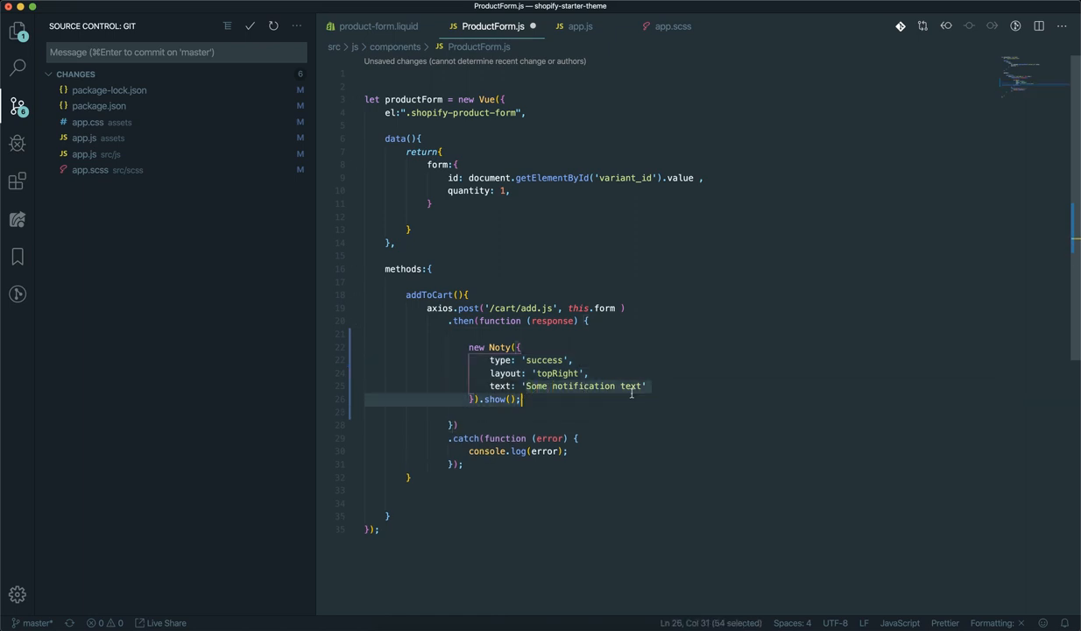
- Set the notification text to 'Product added to cart'
type("P")
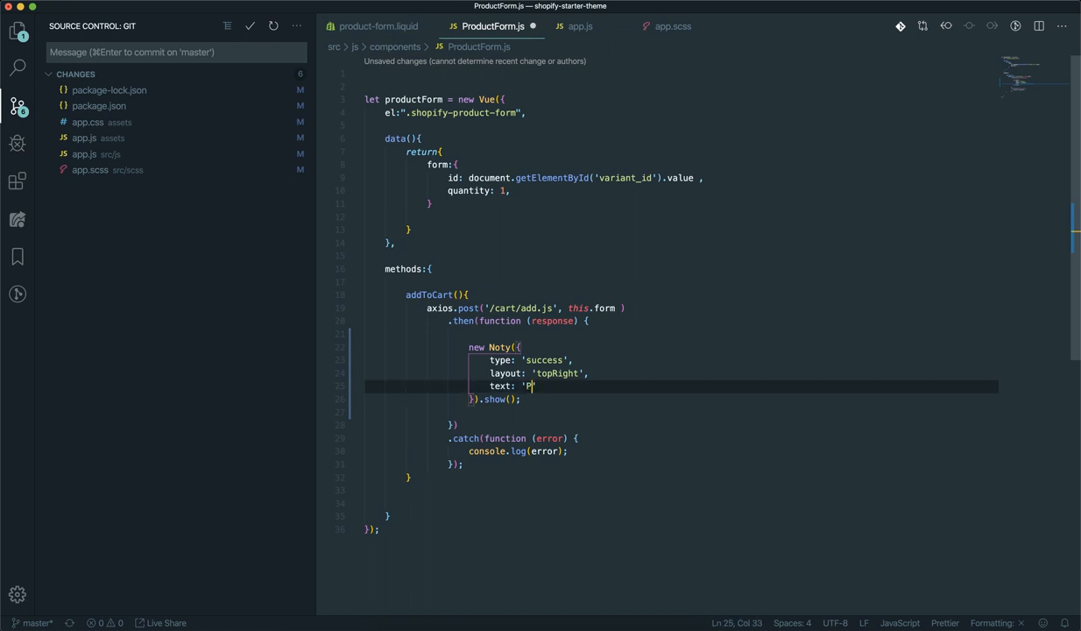
type("roduct added")
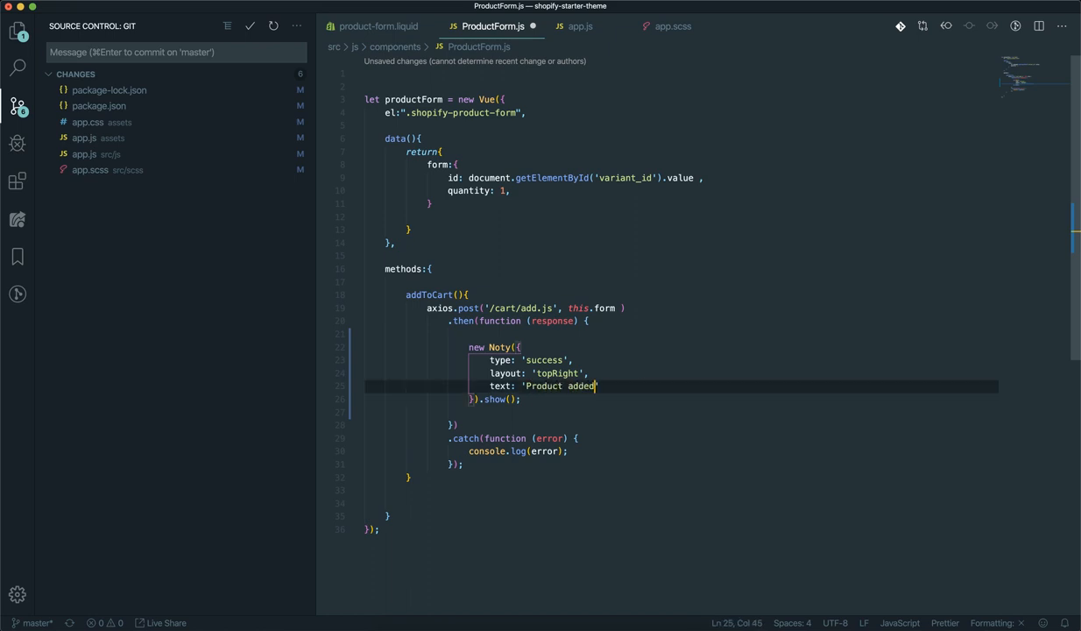
type("to cart")
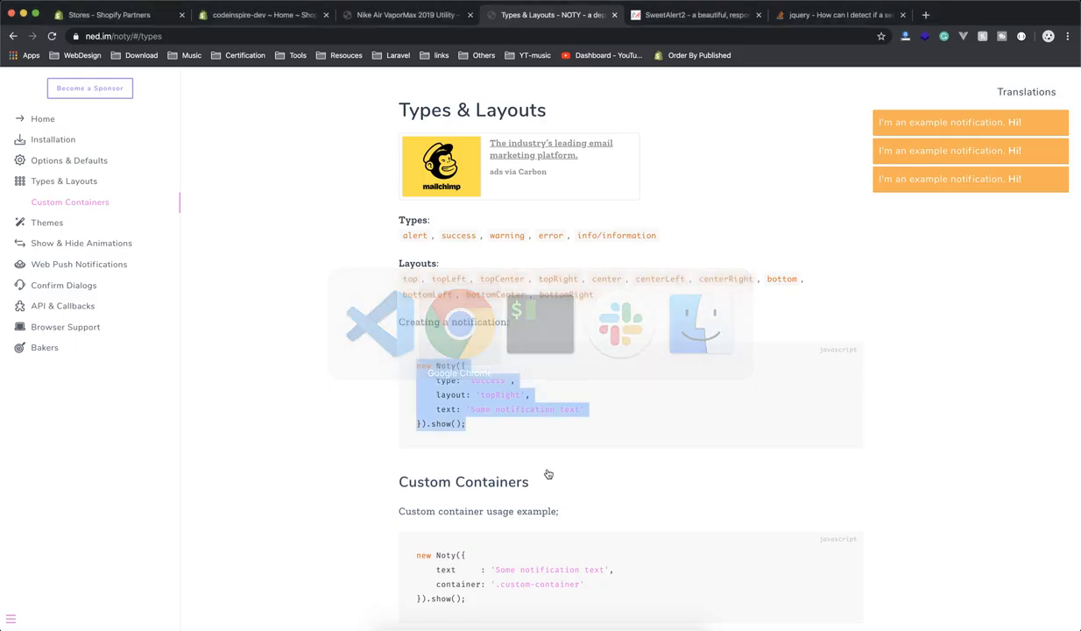
- Paste the Noty snippet into the .catch block with type 'error', then return to the storefront product page
right_click(469, 466)
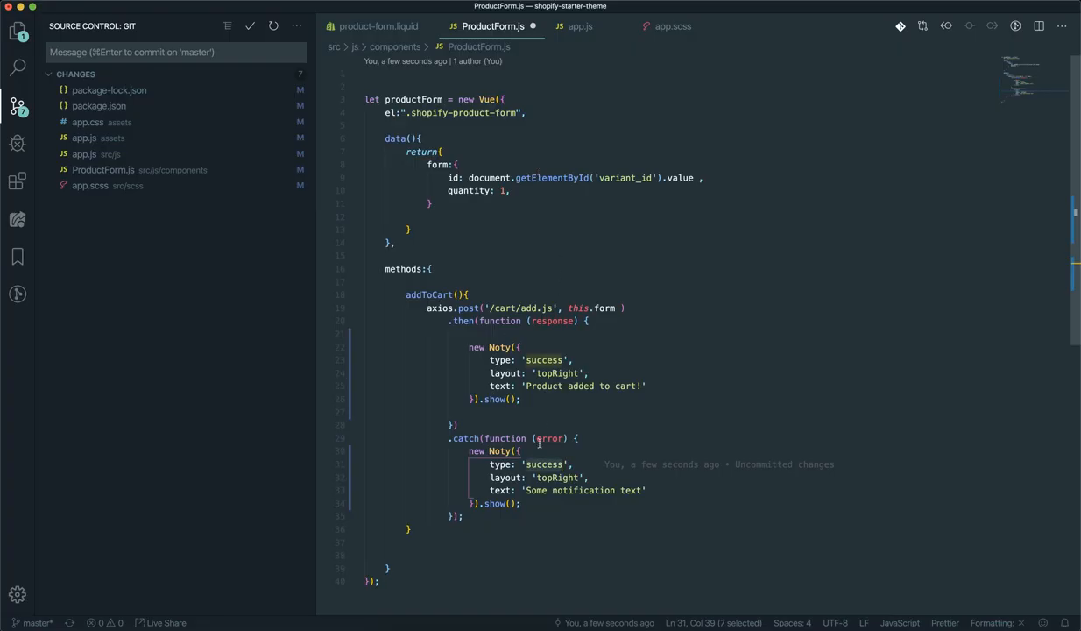
type("err")
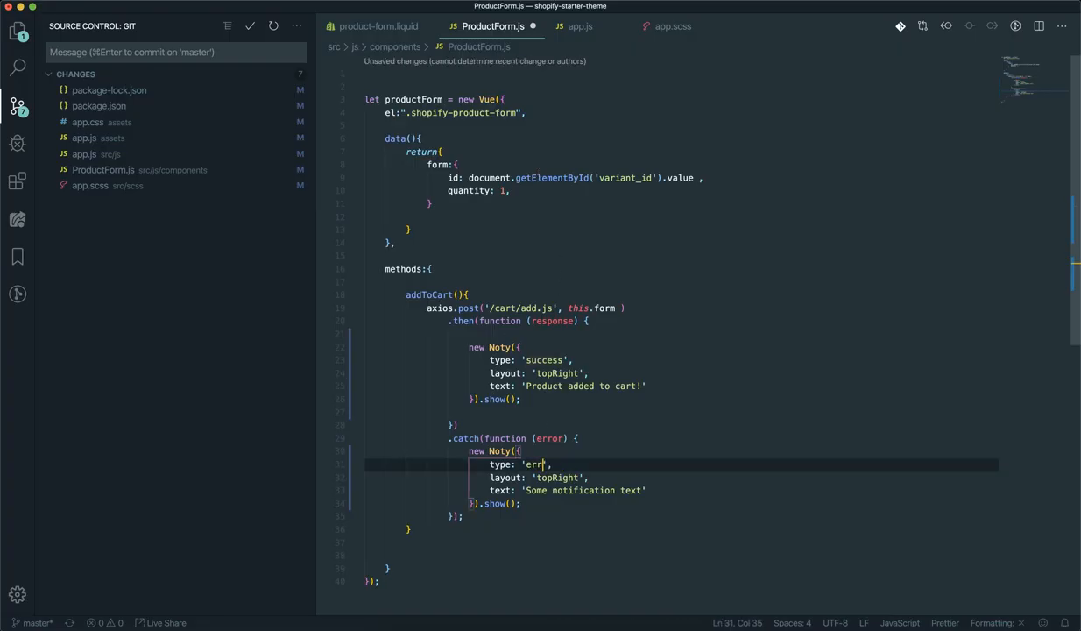
type("or")
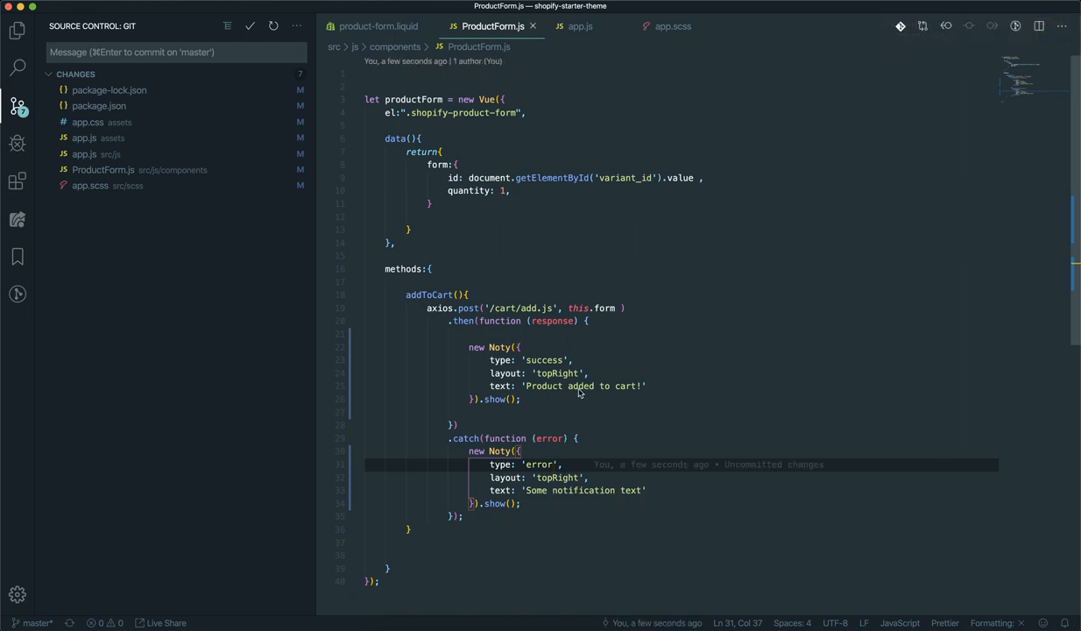
left_click(550, 14)
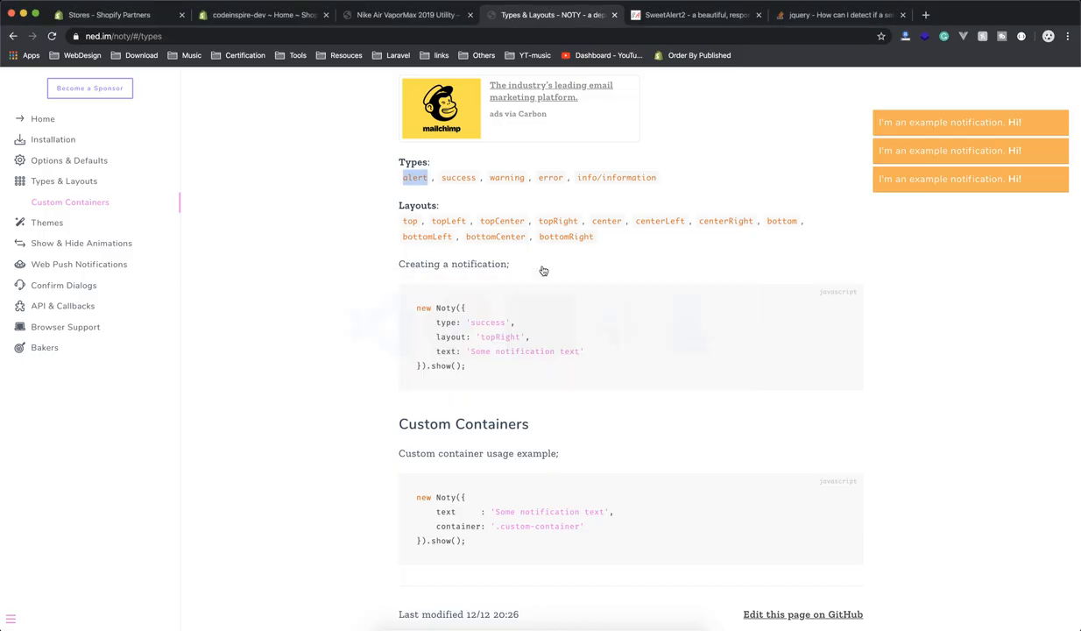
left_click(406, 14)
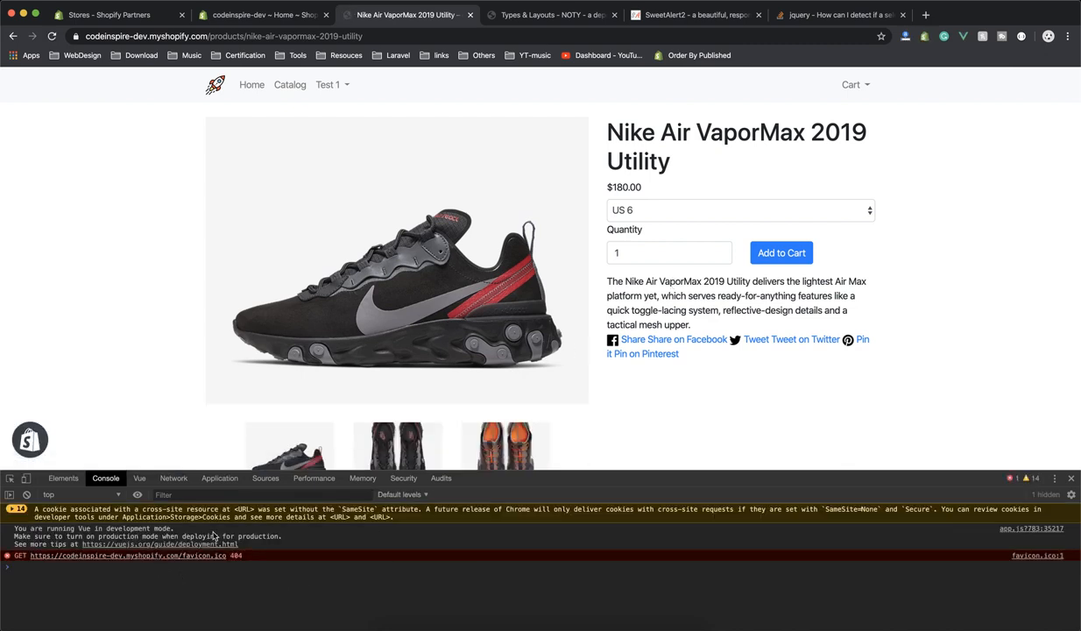
mouse_move(204, 596)
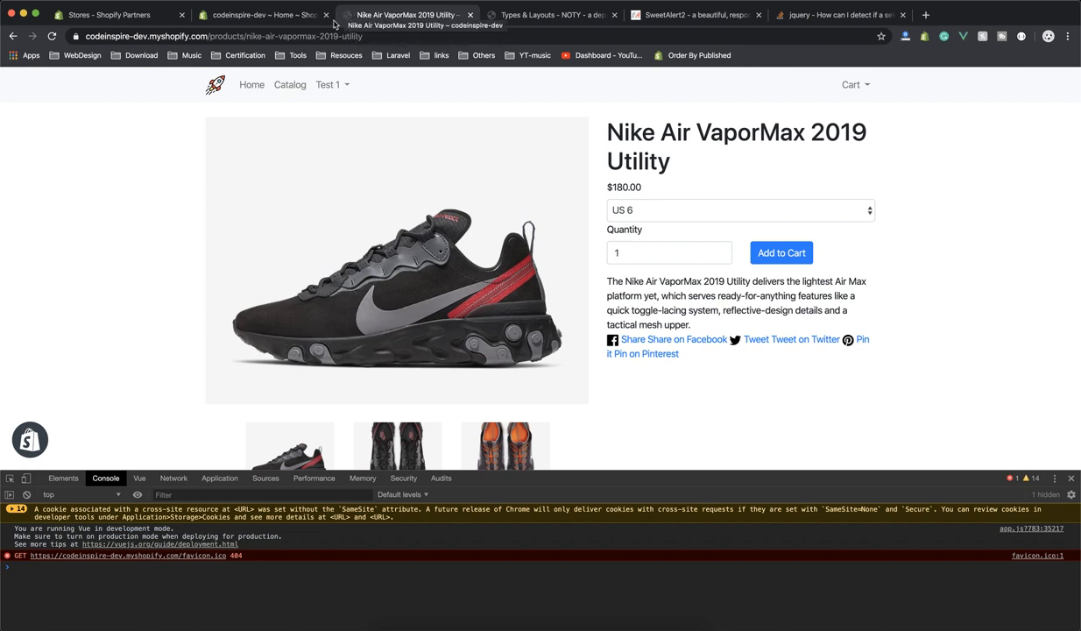
mouse_move(505, 14)
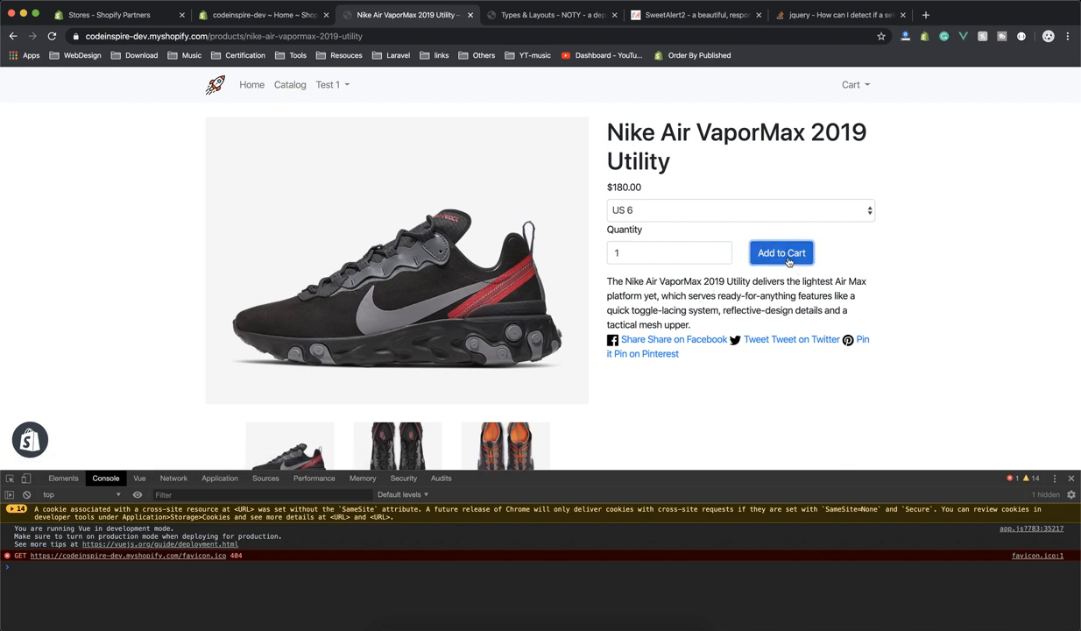
- Add the sneaker to the cart to see the green notification, then return to the Noty docs
left_click(782, 252)
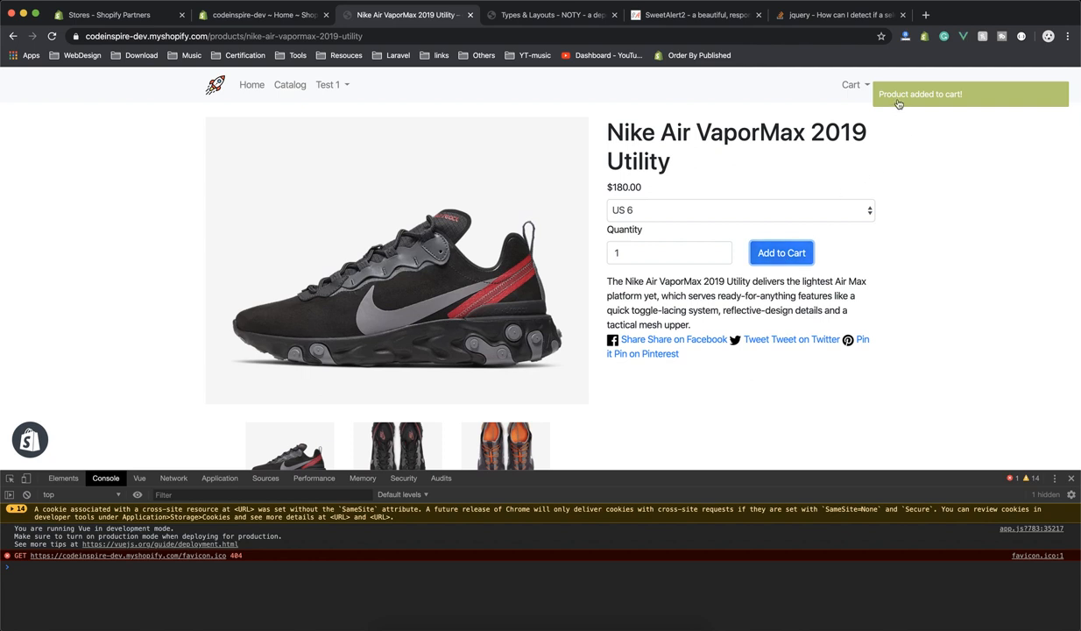
mouse_move(935, 160)
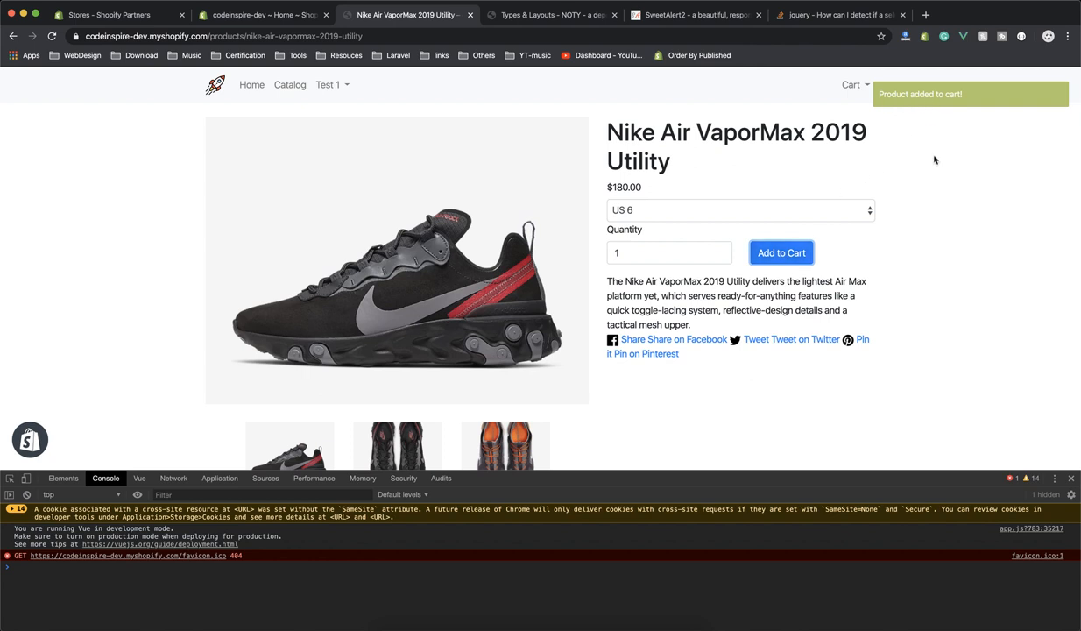
mouse_move(614, 28)
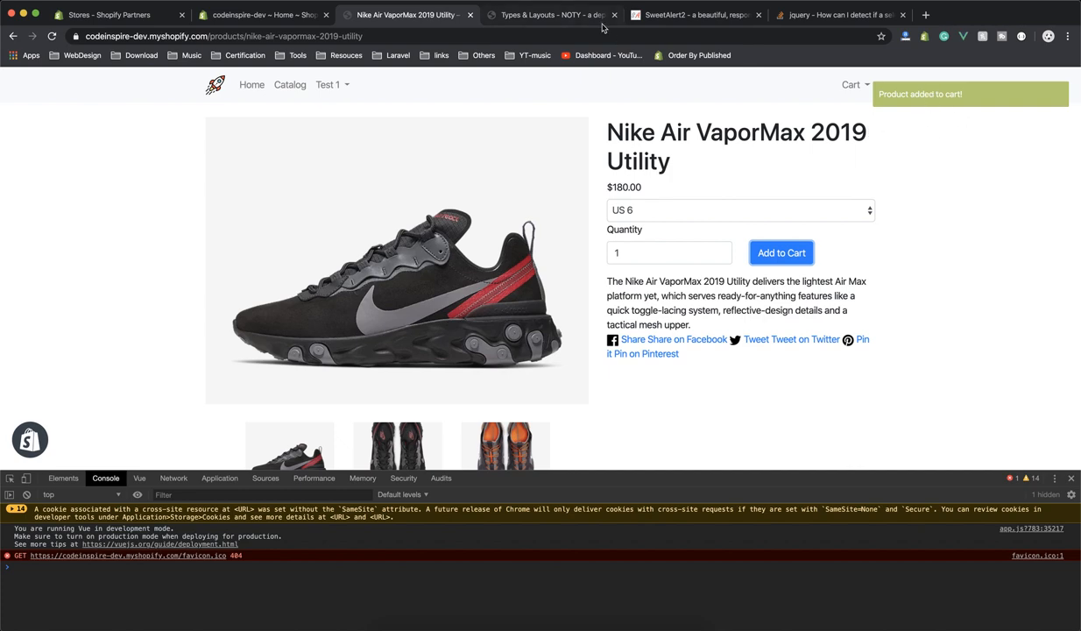
left_click(550, 14)
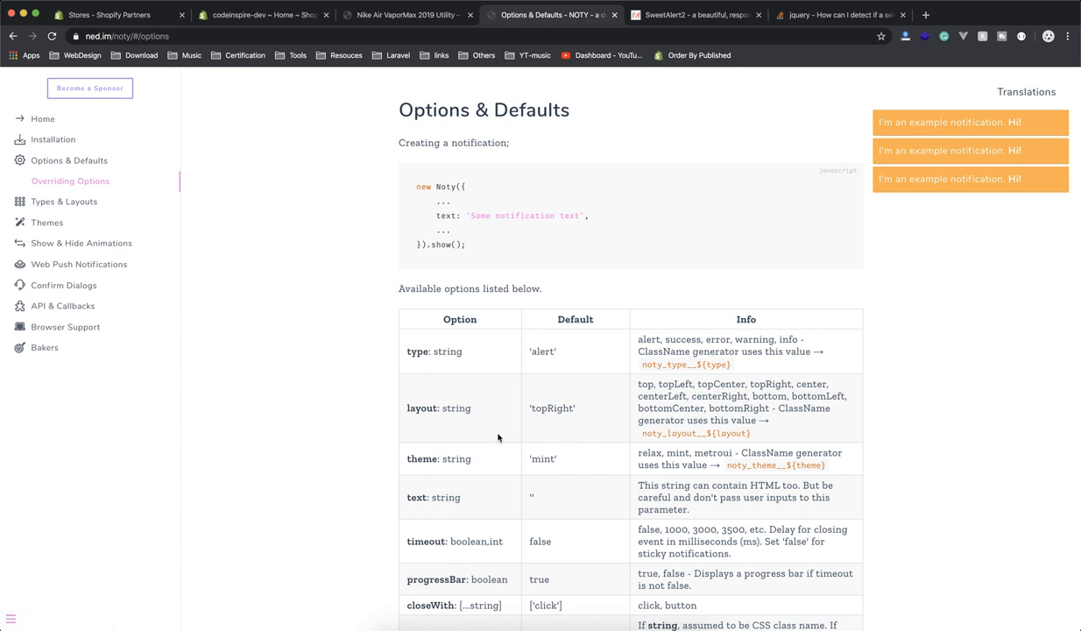
- Add timeout: 3000 after type: 'success' in the success Noty call, then return to the Nike product page
scroll("down", 3)
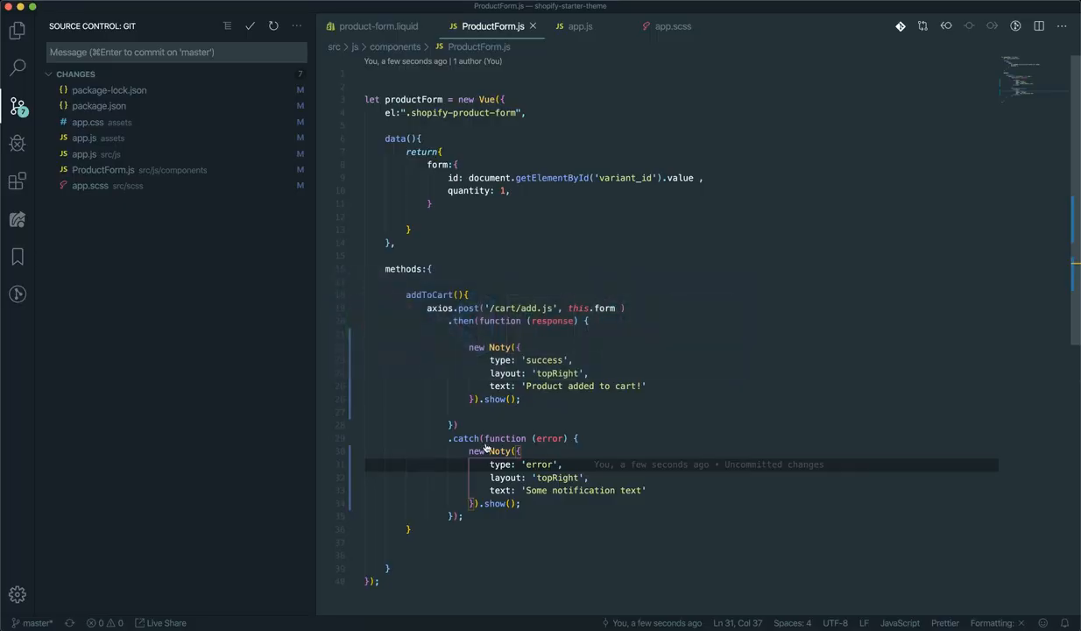
key("enter")
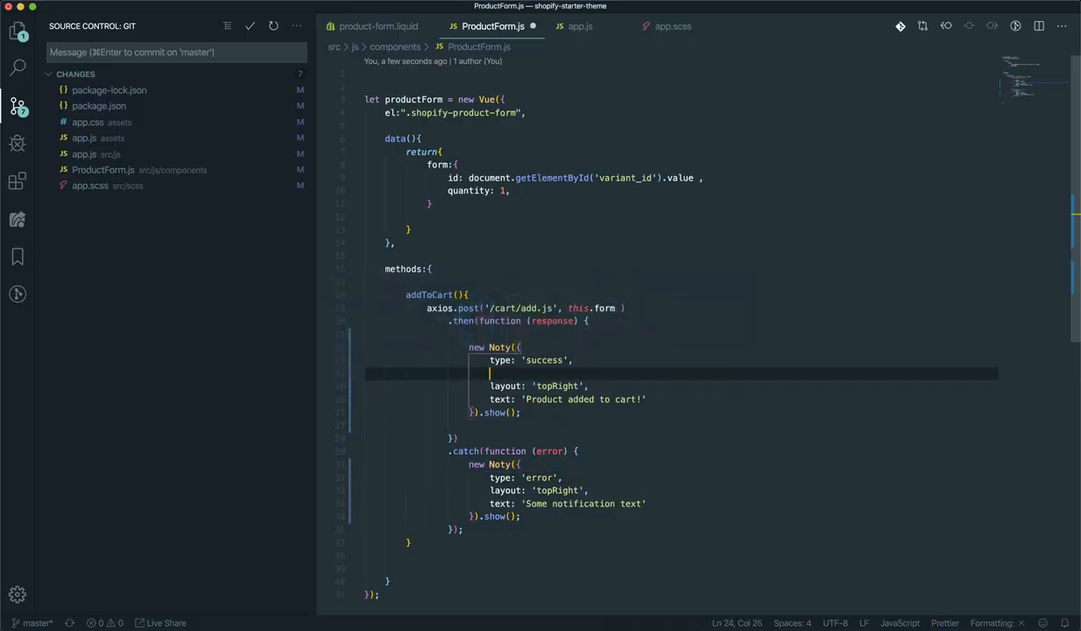
type("timo")
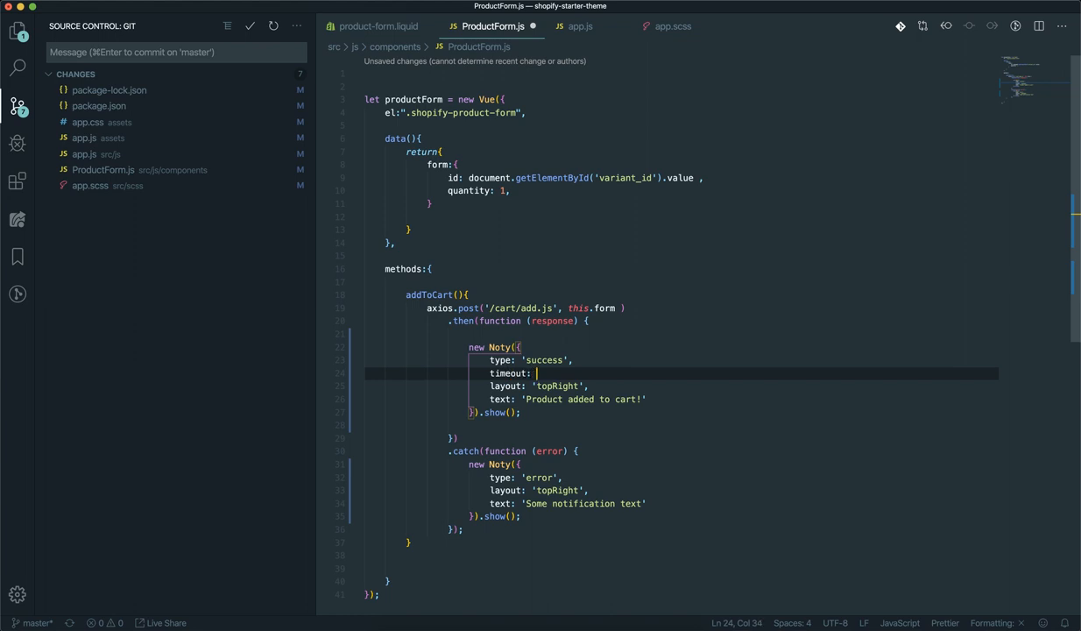
type("3000,")
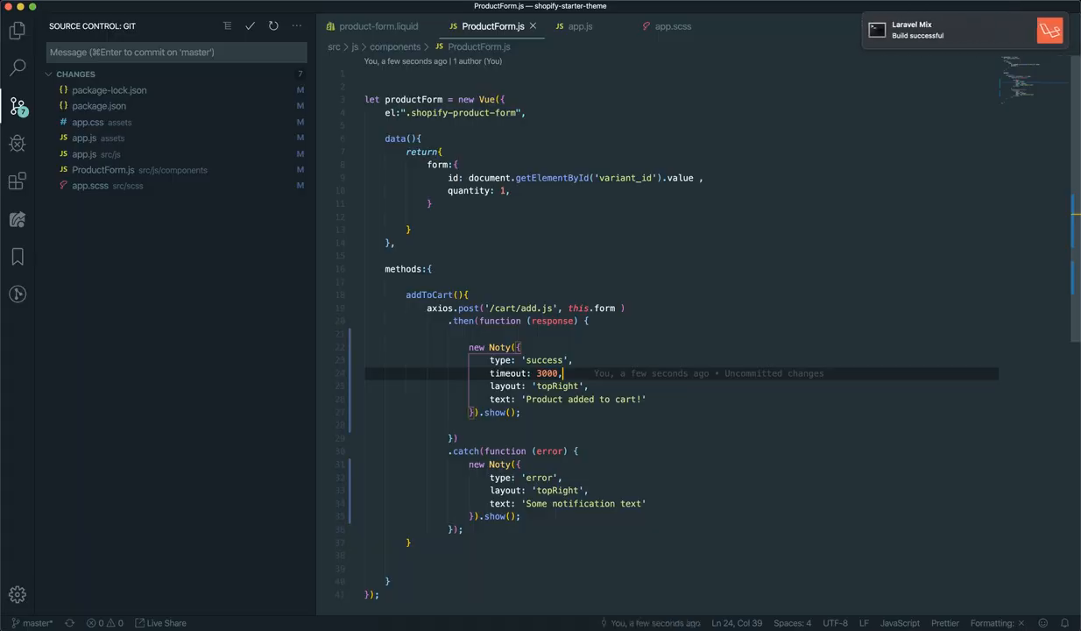
left_click(550, 15)
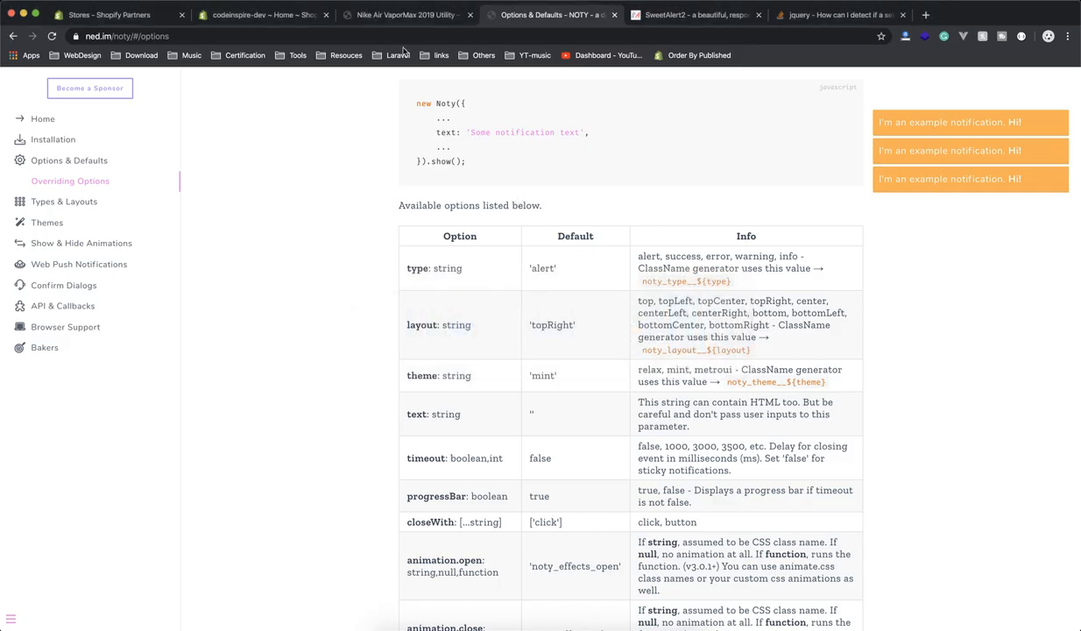
left_click(406, 14)
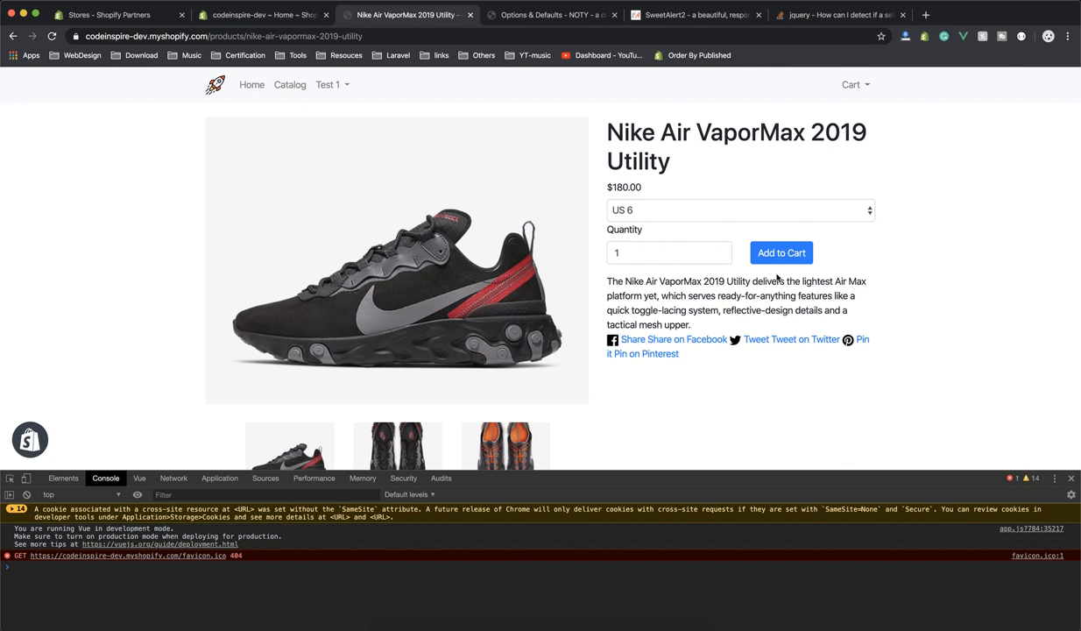
- Add the shoe to the cart, then open the Catalog and check the console errors from ProductForm.js
left_click(781, 252)
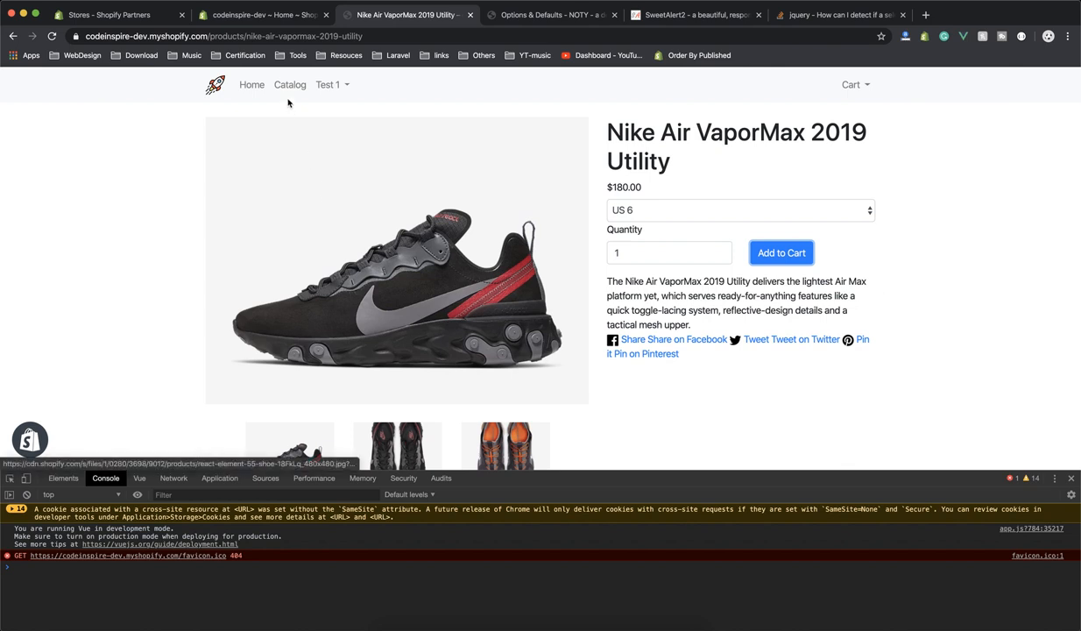
left_click(291, 84)
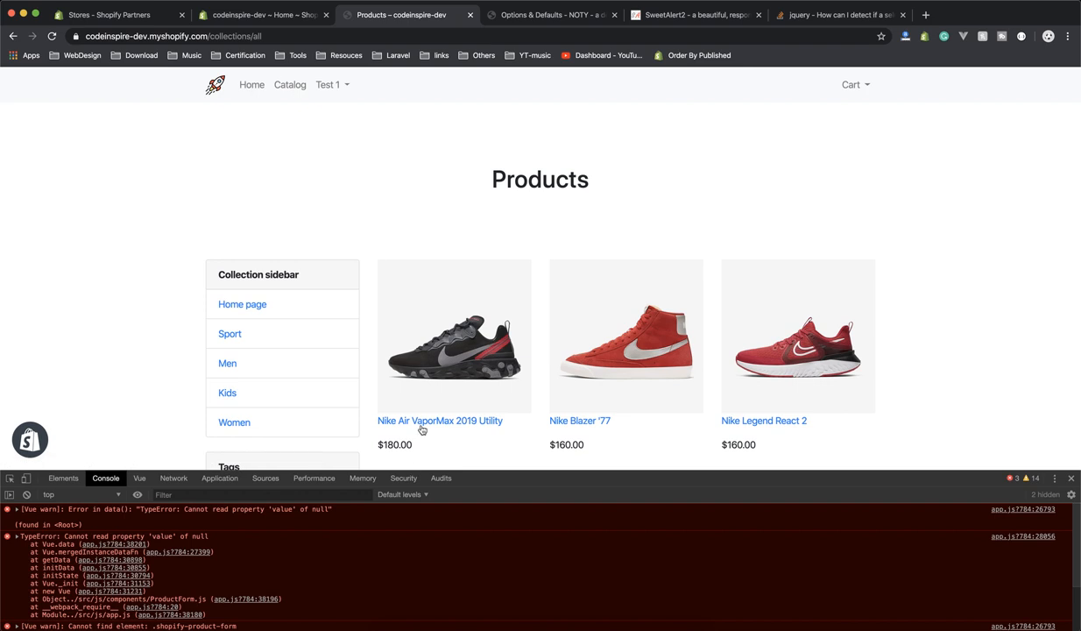
mouse_move(477, 291)
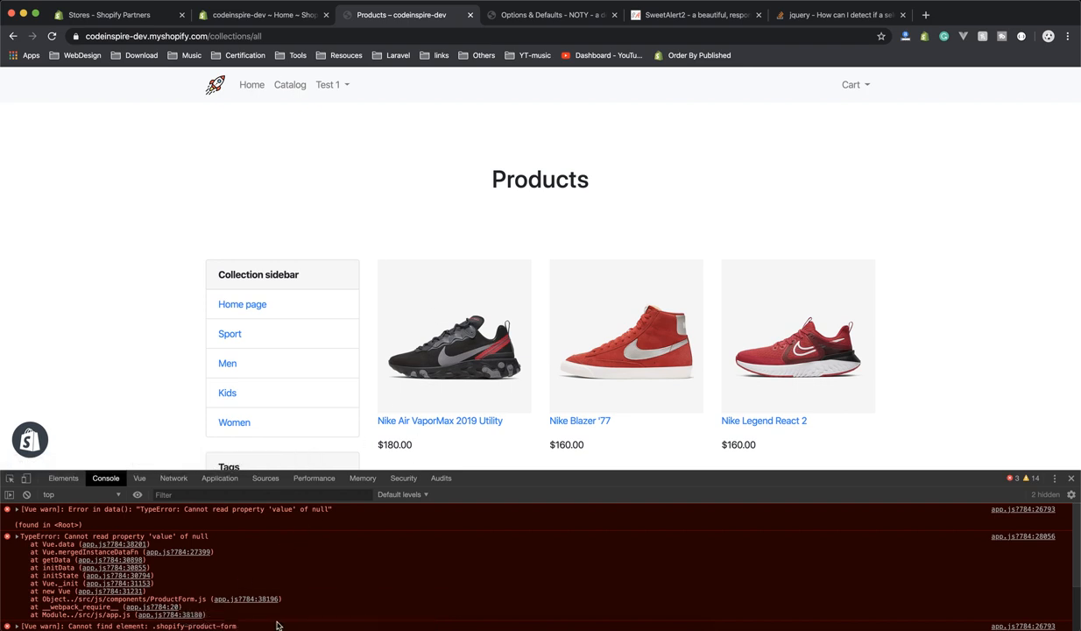
scroll("down", 3)
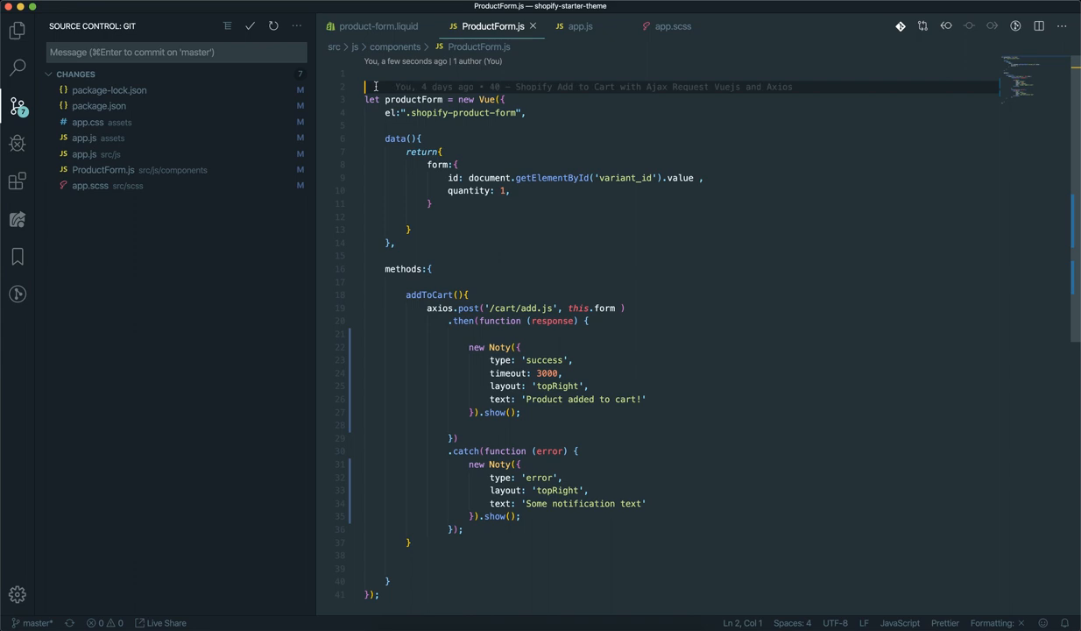
- Wrap the Vue instance in if (document.querySelector('.shopify-product-form')) { } so it runs only when the form exists
type("if (condition) {")
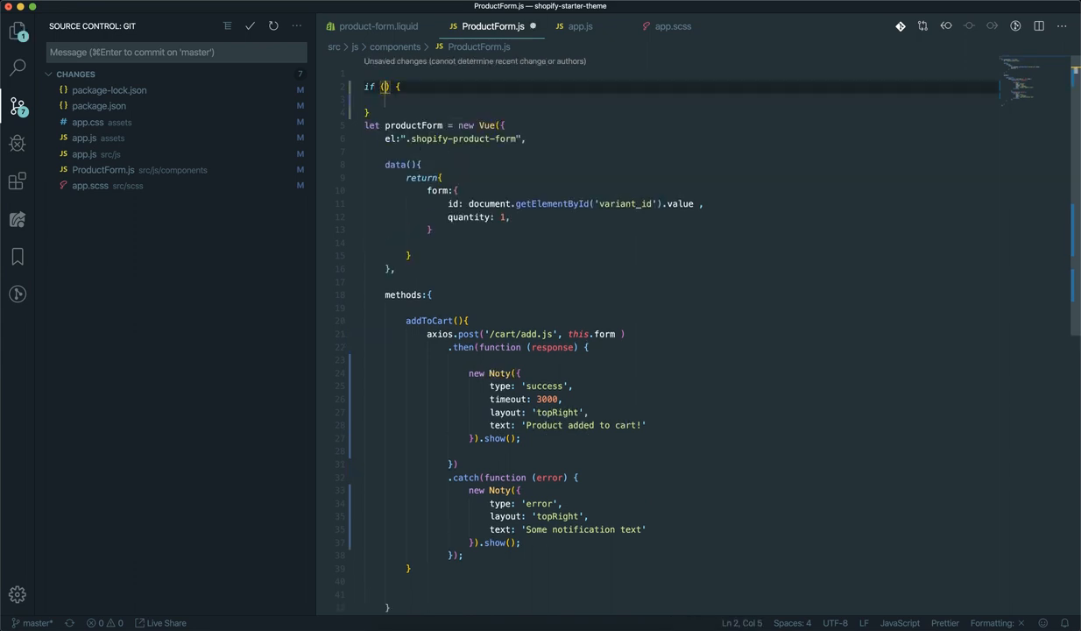
type("d")
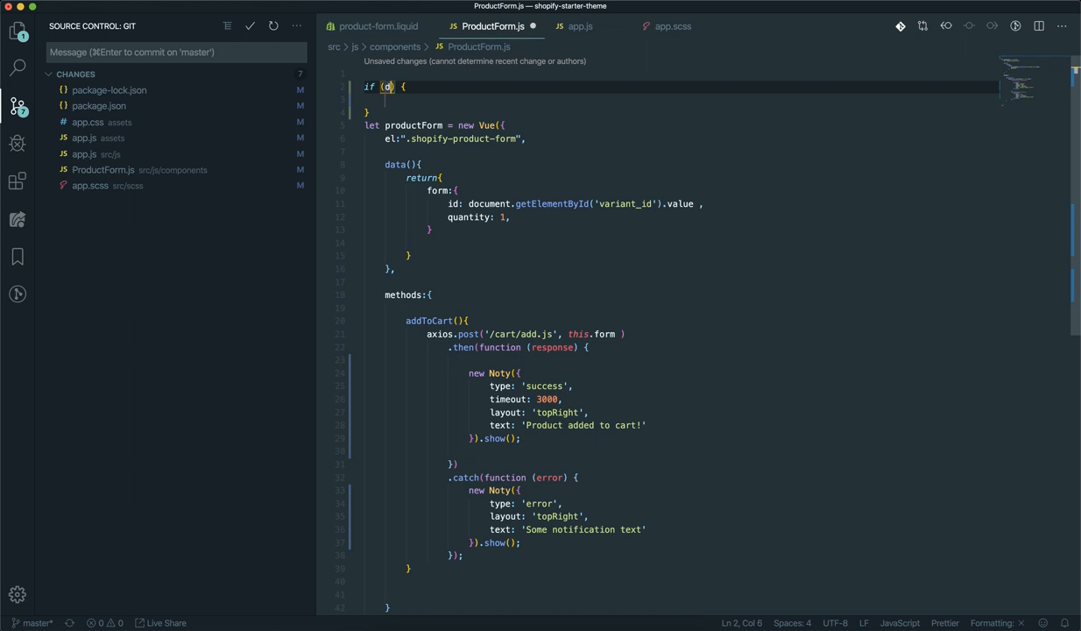
type("ocument.q")
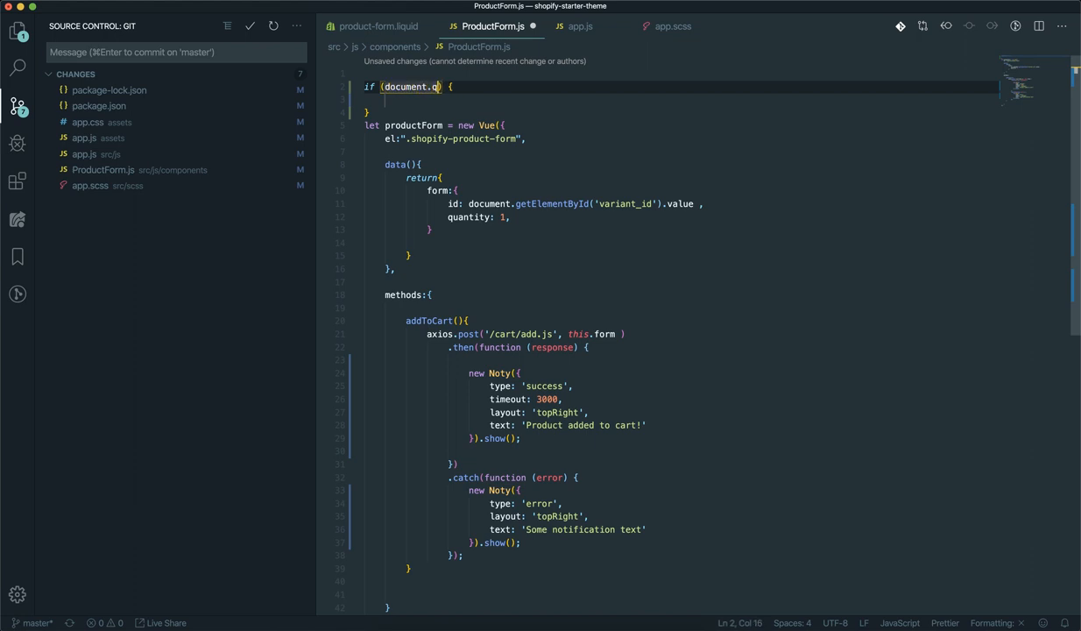
type("uerysel")
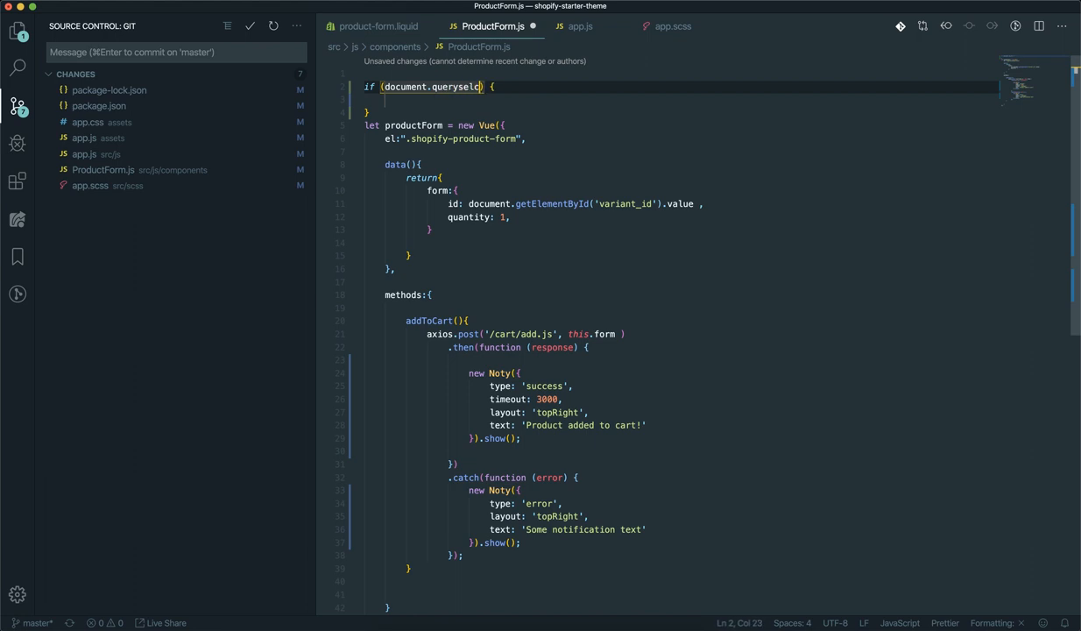
type("ctor('")
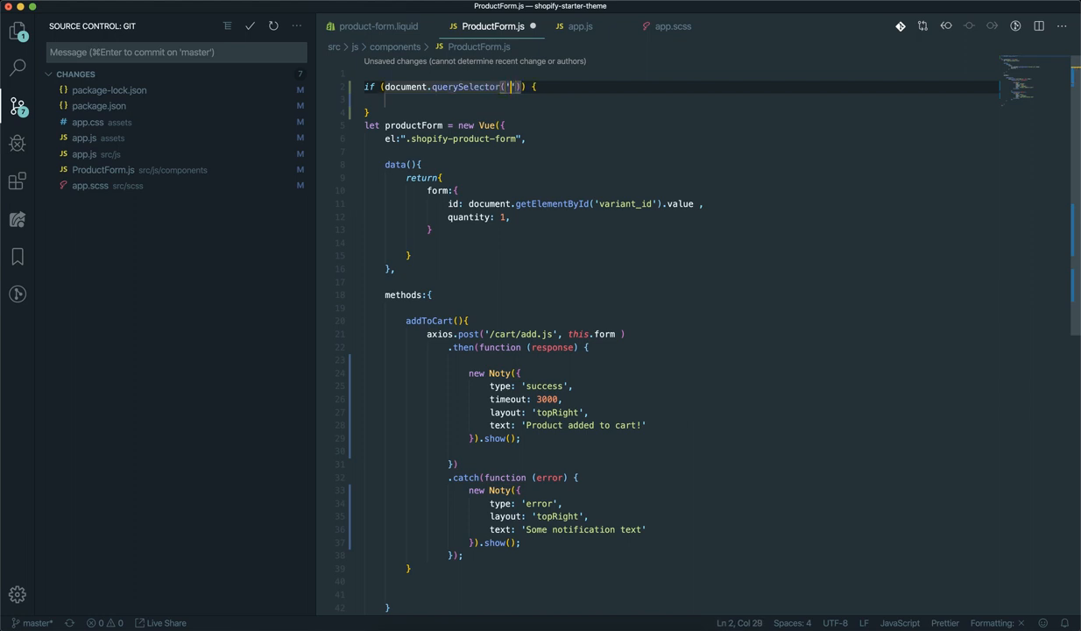
type(".shopify-product-form")
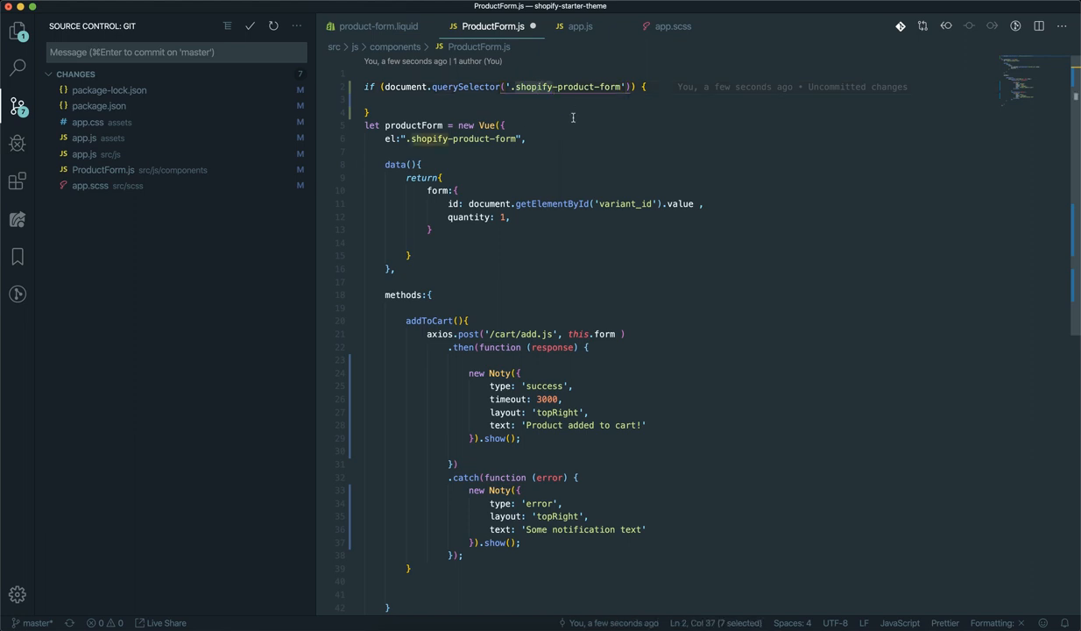
key("Enter")
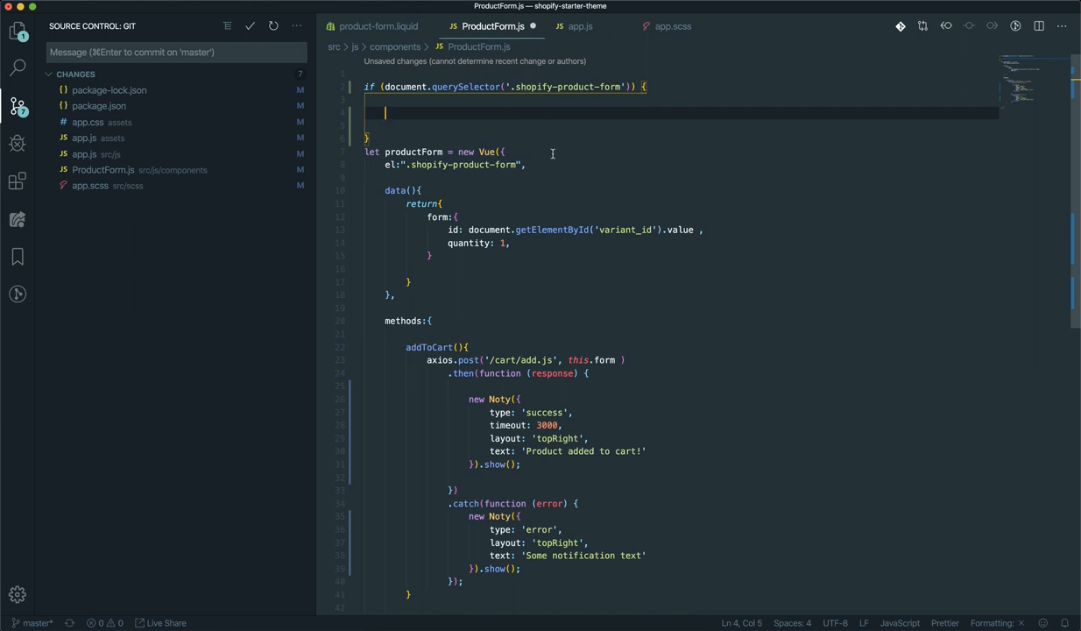
mouse_move(357, 150)
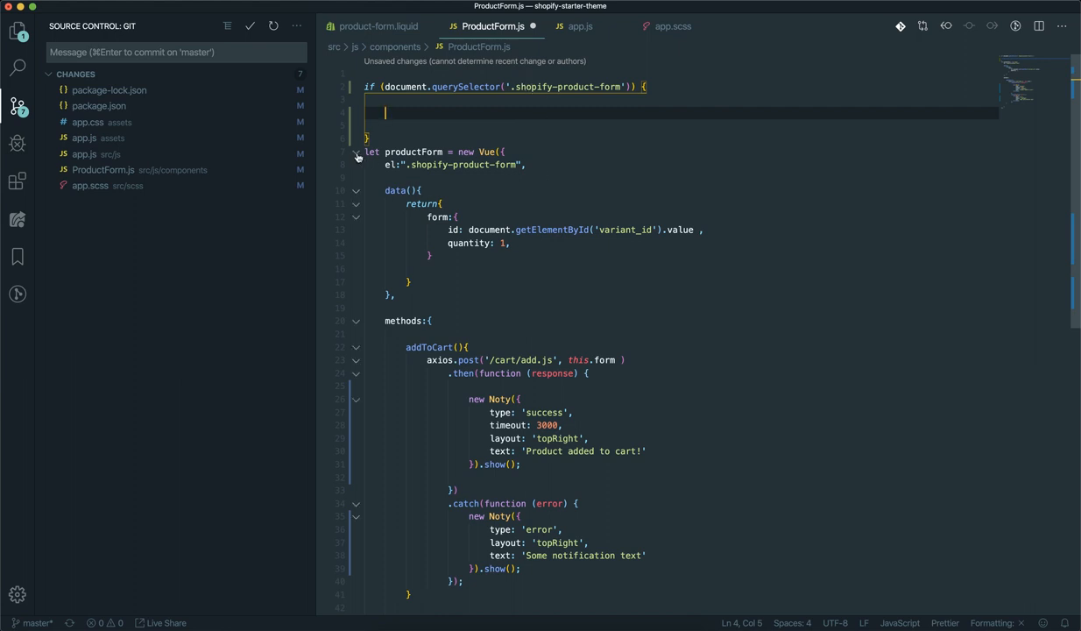
left_click(356, 151)
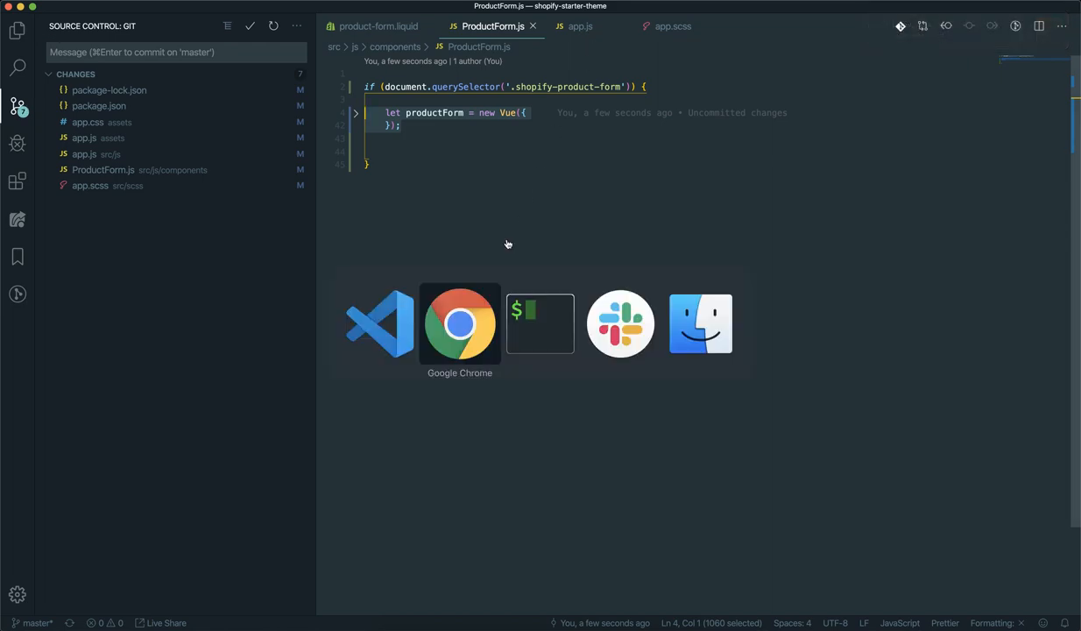
- In the browser, add the Nike Air VaporMax 2019 Utility in US 10 to the cart and view the cart preview
left_click(459, 323)
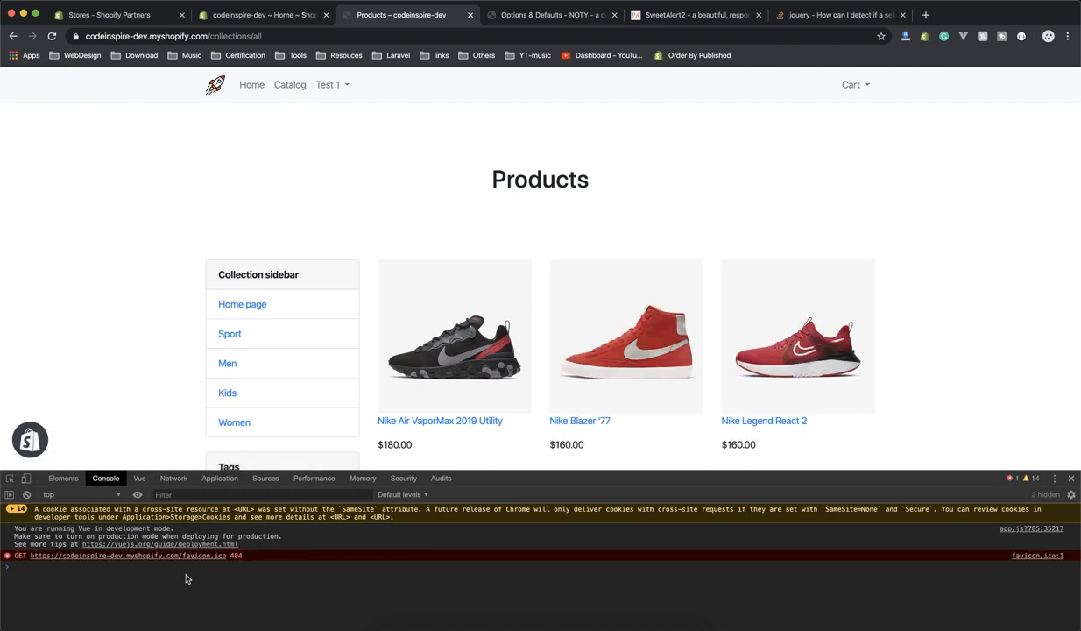
mouse_move(473, 339)
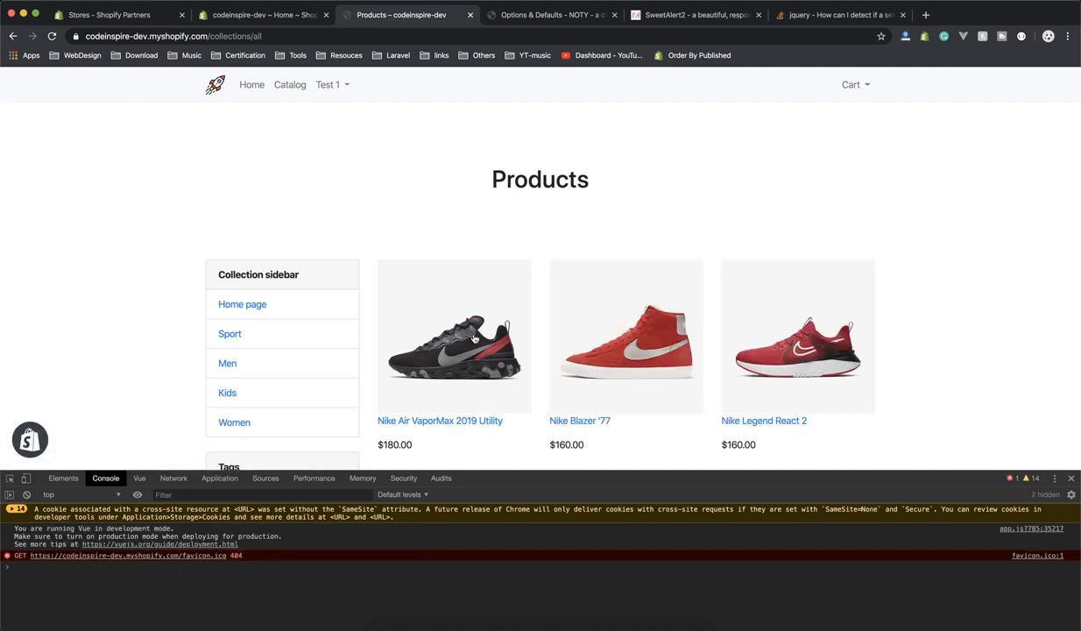
left_click(438, 420)
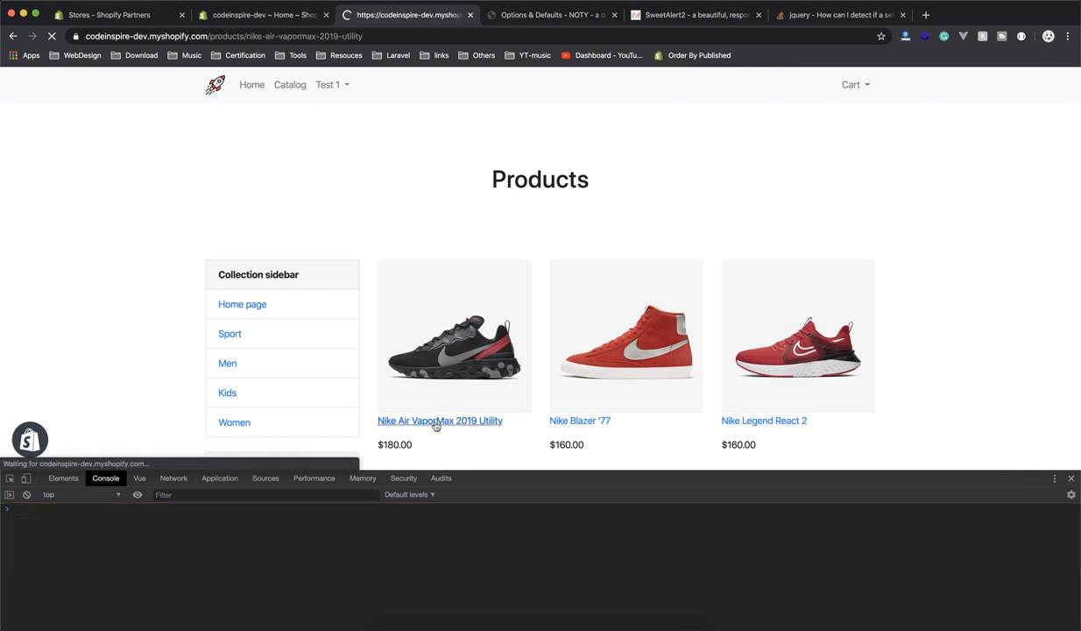
left_click(440, 420)
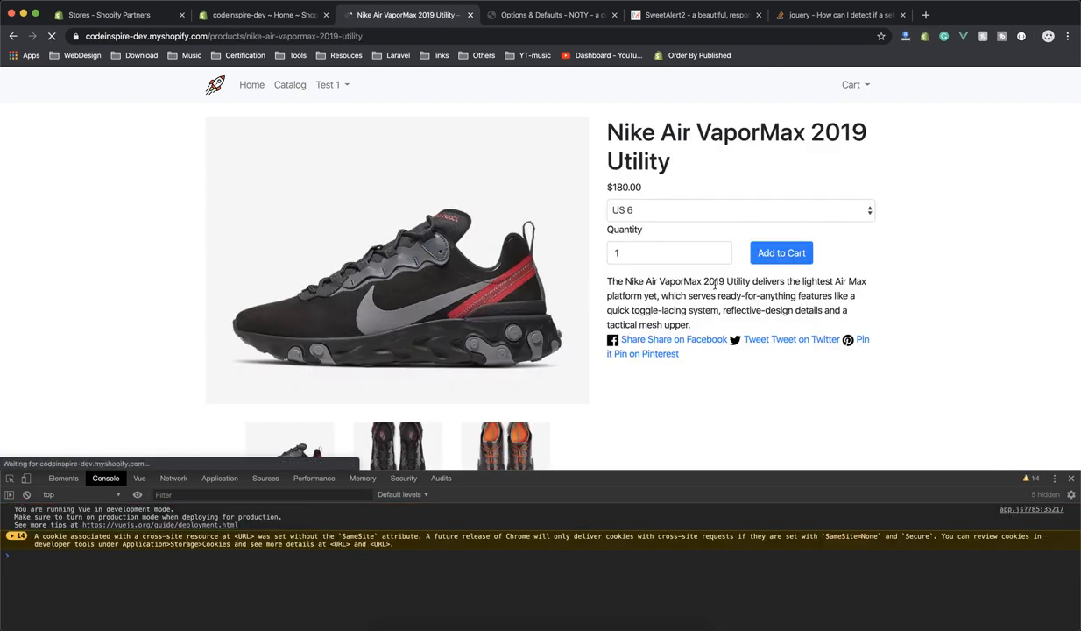
left_click(739, 211)
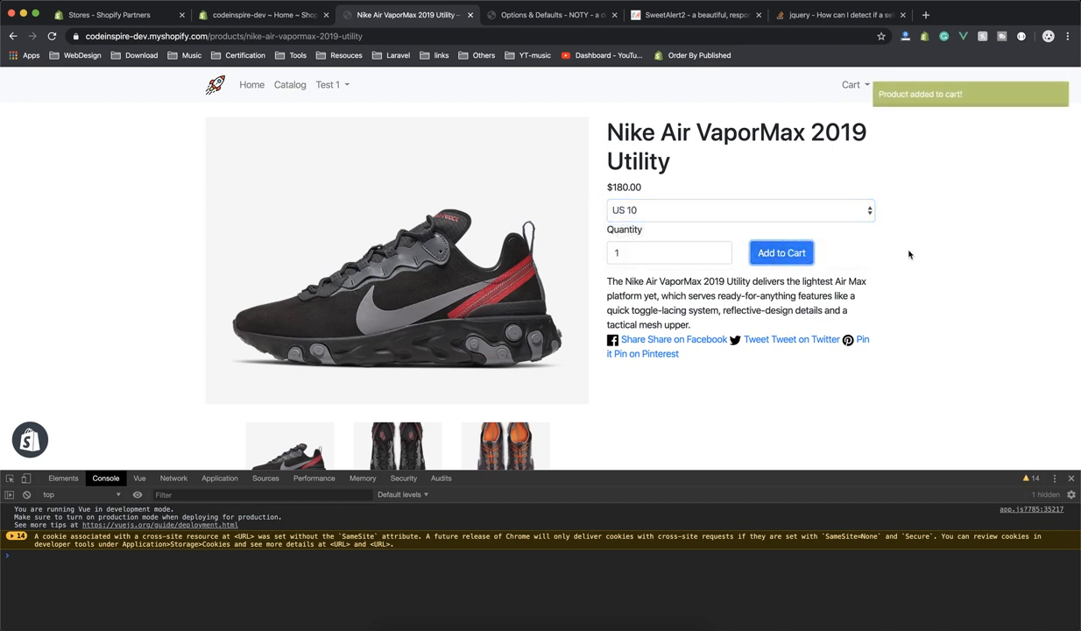
mouse_move(955, 126)
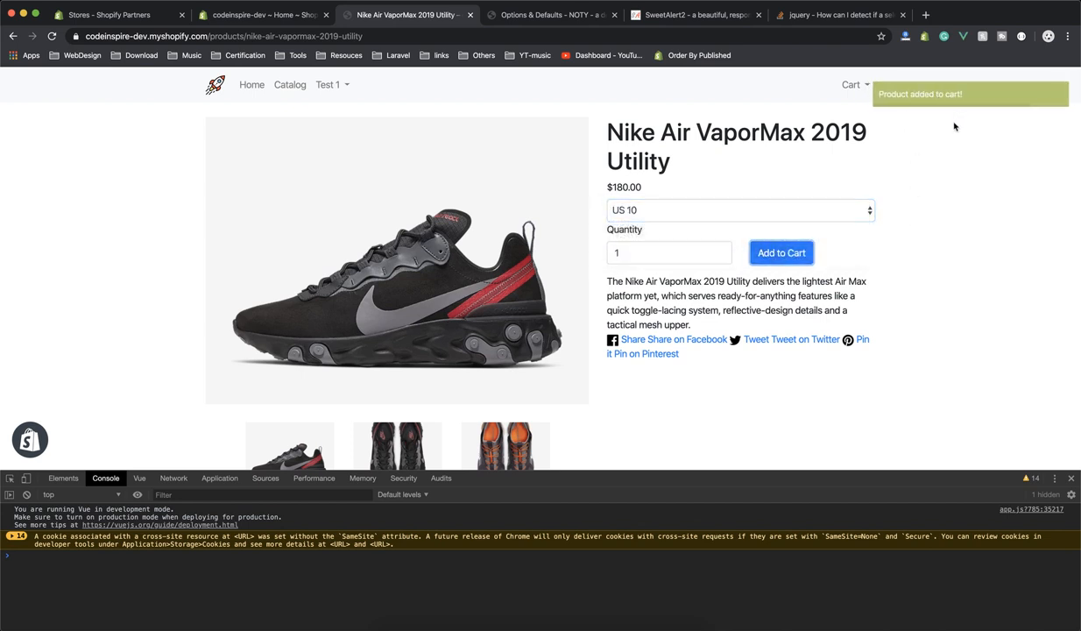
left_click(849, 84)
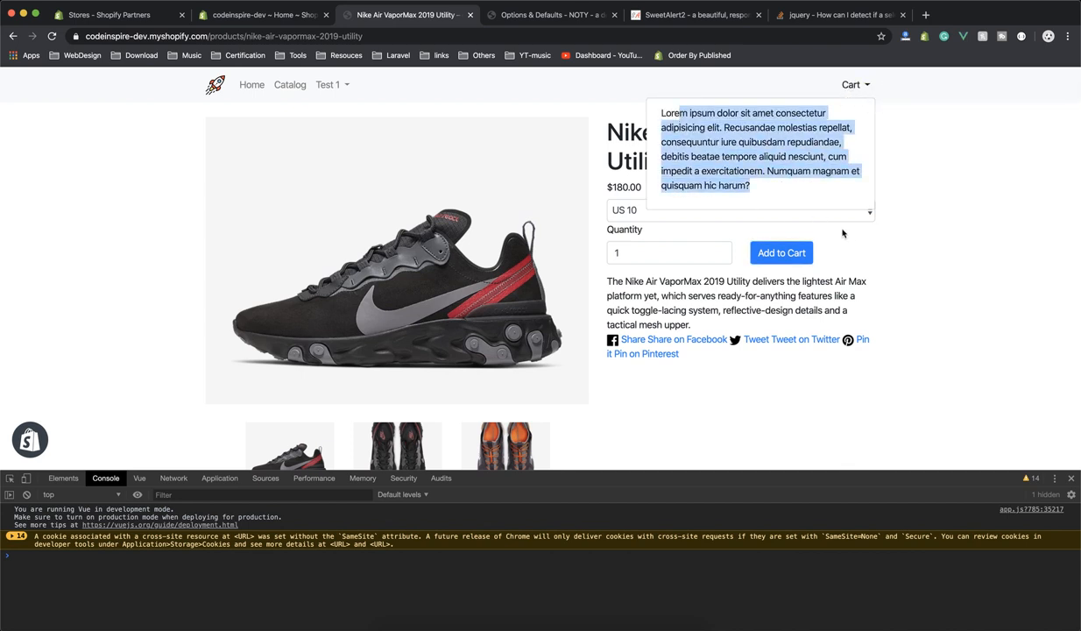
mouse_move(404, 100)
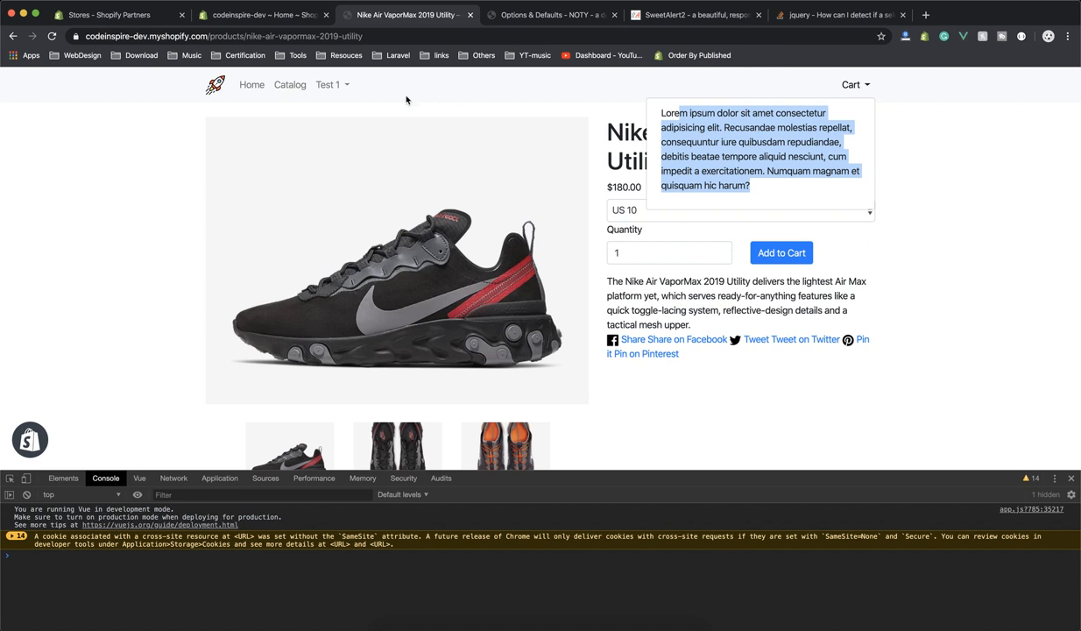
- Return to the all-products catalog and select the Products heading, confirming no console errors
left_click(291, 84)
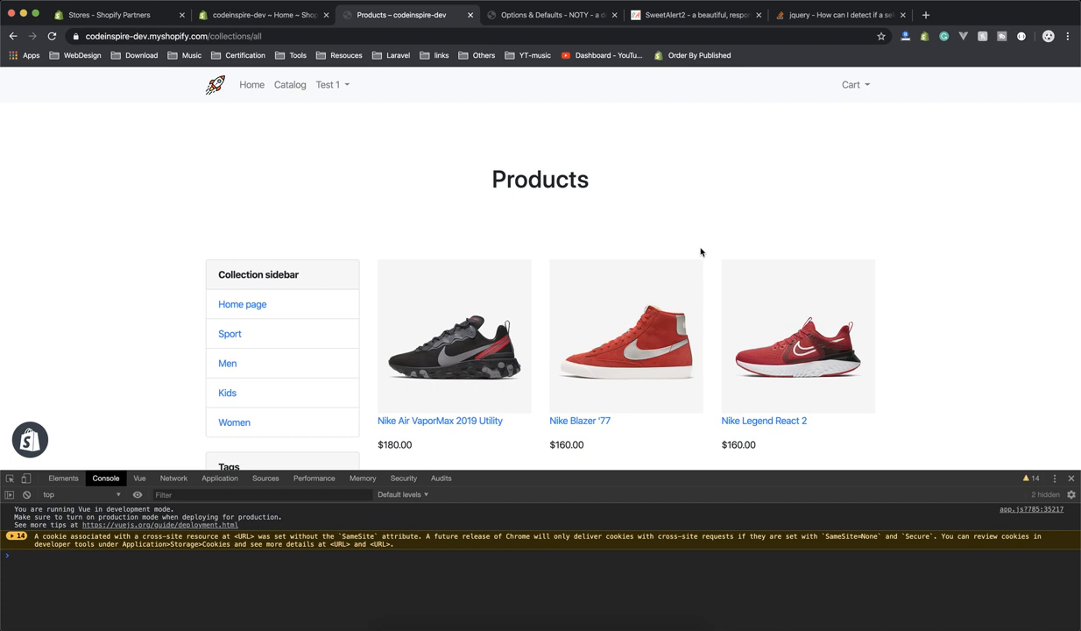
double_click(540, 179)
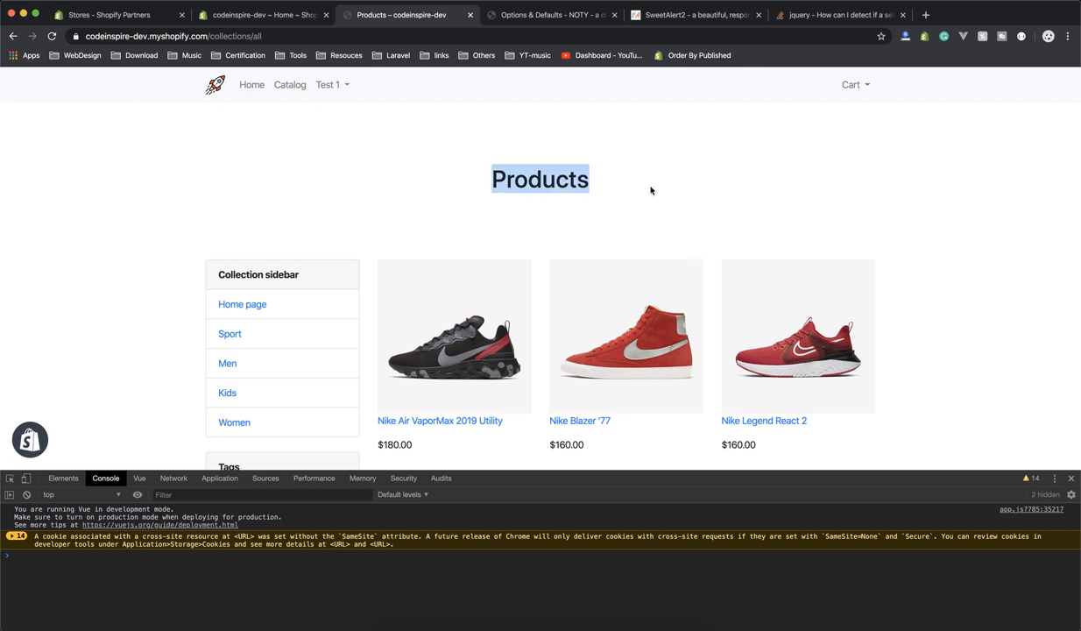